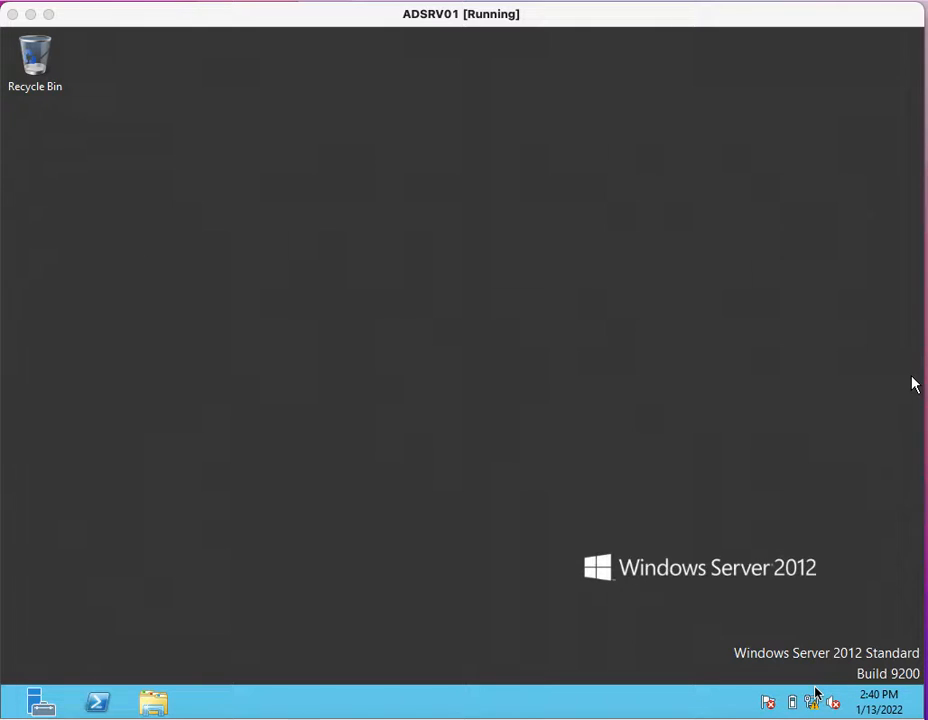
{"action": "mouse_move", "coordinate": [304, 450]}
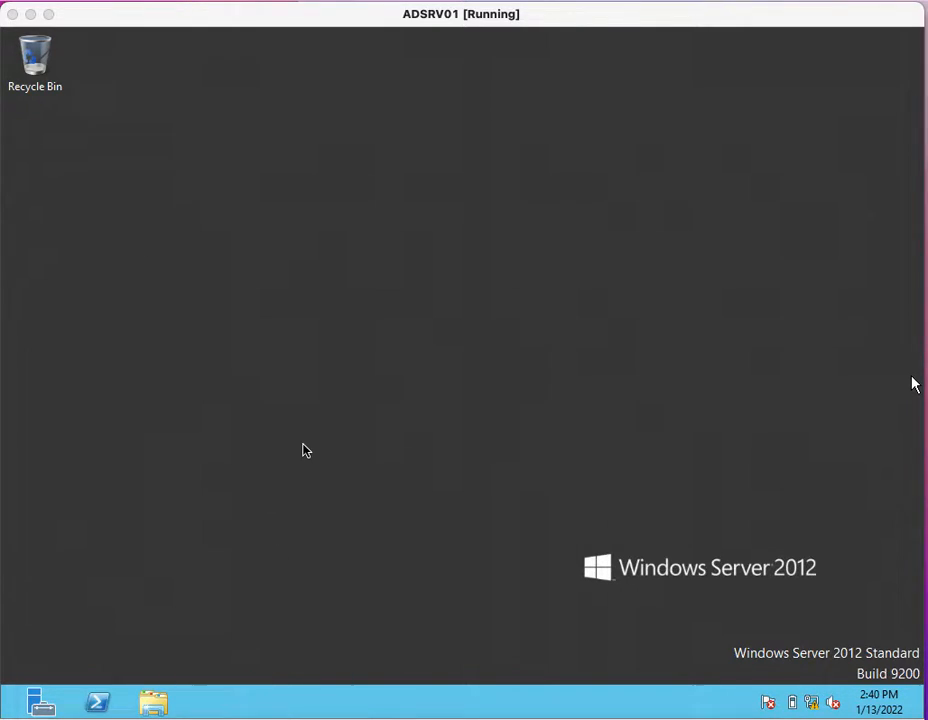
{"action": "mouse_move", "coordinate": [300, 562]}
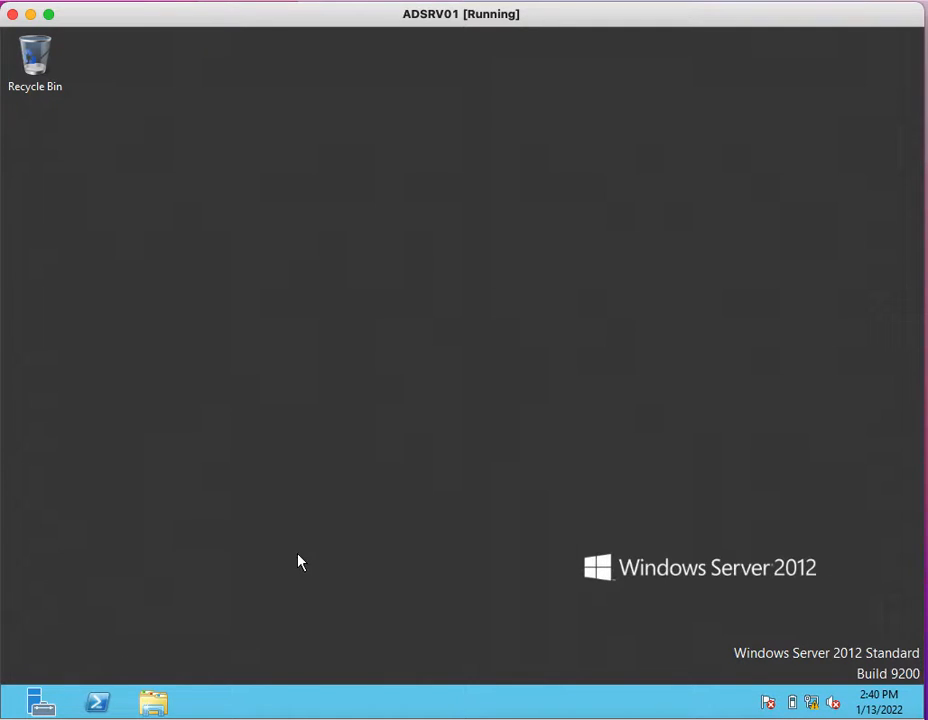
{"action": "mouse_move", "coordinate": [444, 68]}
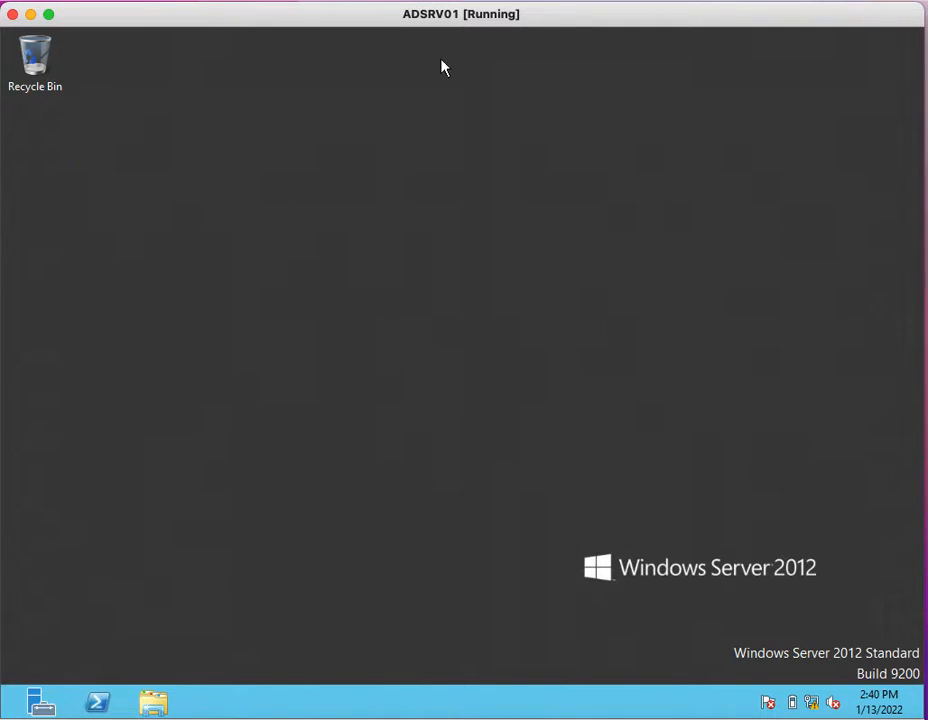
{"action": "mouse_move", "coordinate": [184, 606]}
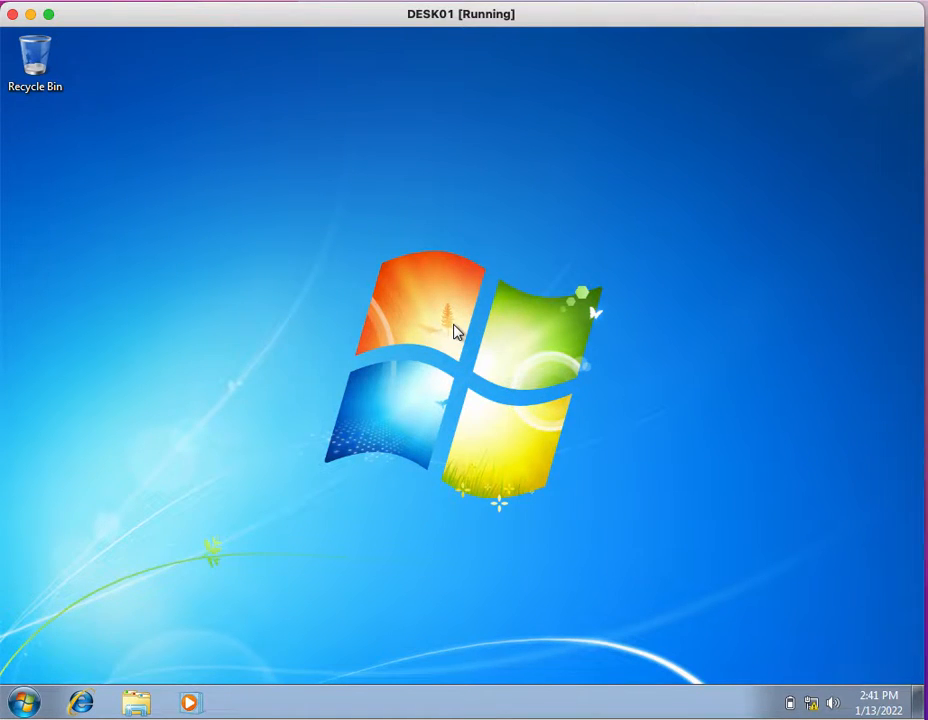
{"action": "mouse_move", "coordinate": [460, 376]}
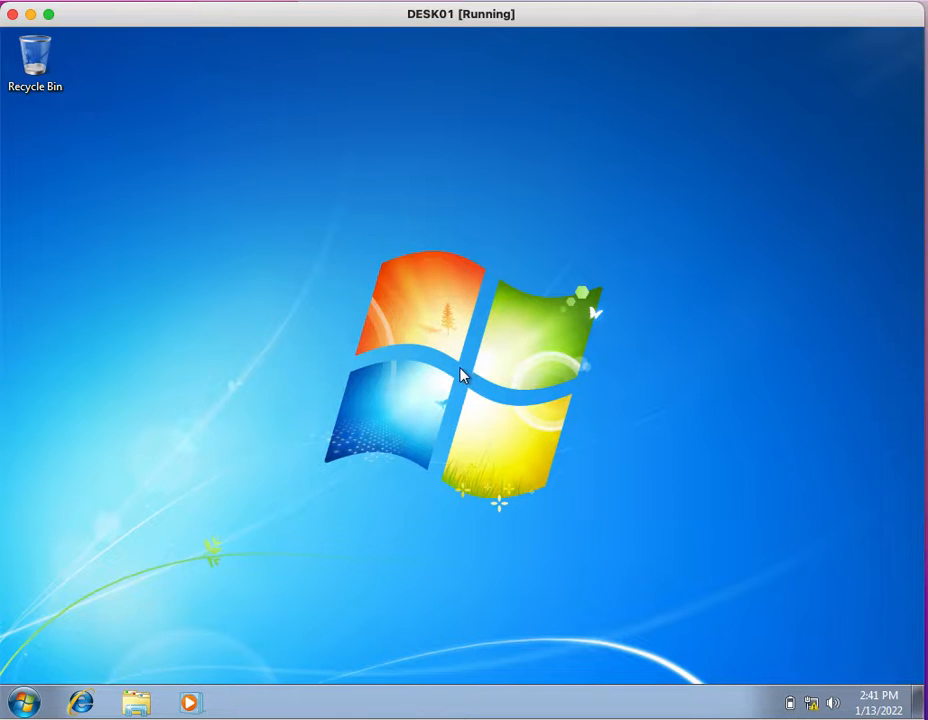
{"action": "mouse_move", "coordinate": [220, 532]}
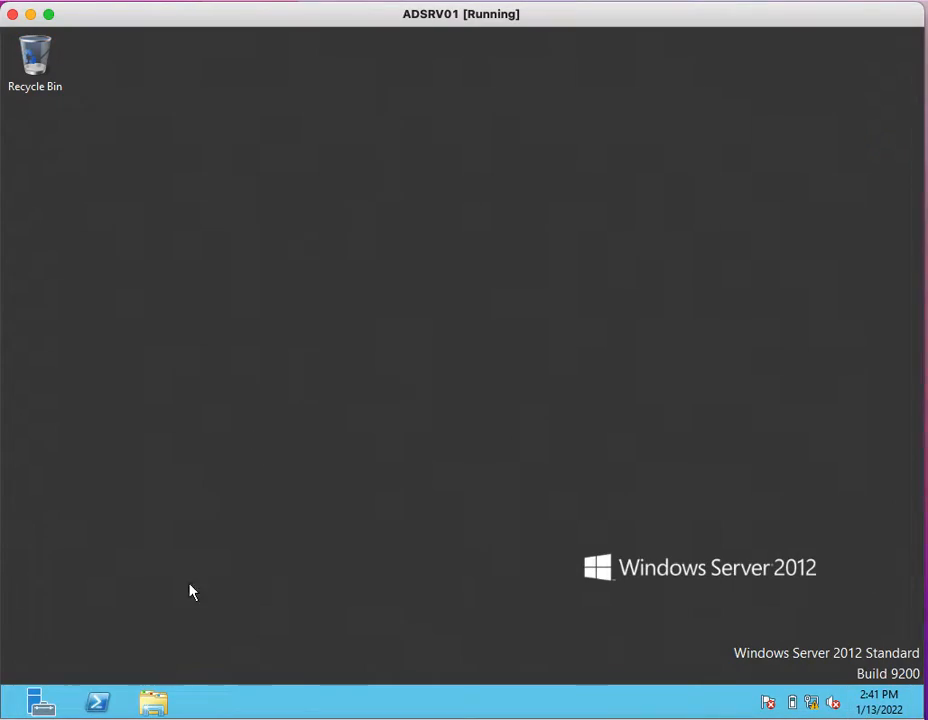
Launch Active Directory Users and Computers via dsa.msc and select test1 in UserAccounts.
{"action": "left_click", "coordinate": [96, 702]}
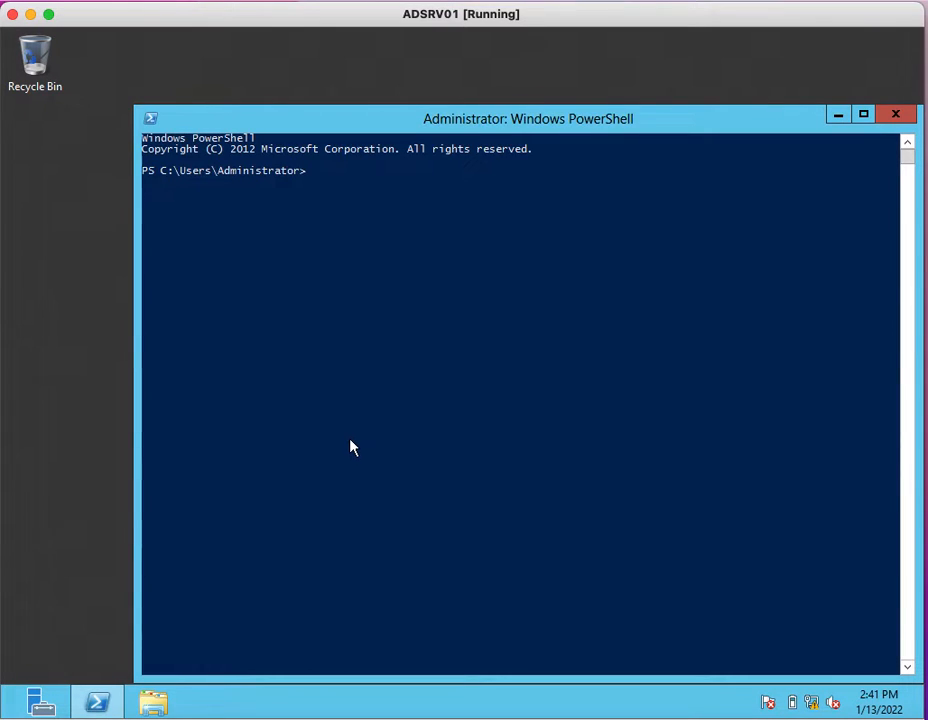
{"action": "type", "text": "dsa.msc"}
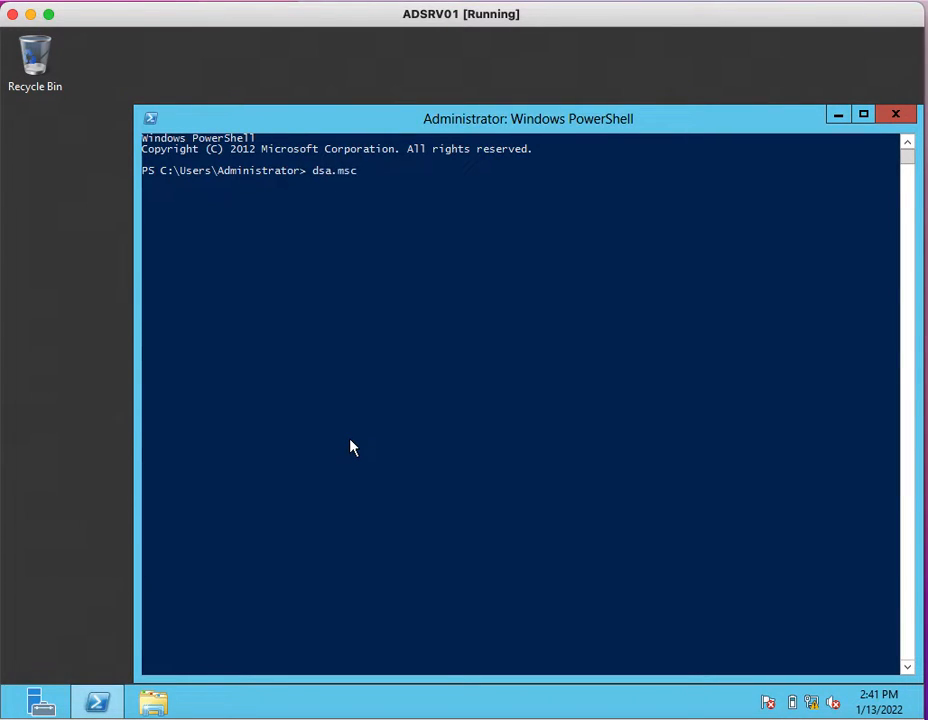
{"action": "key", "text": "Return"}
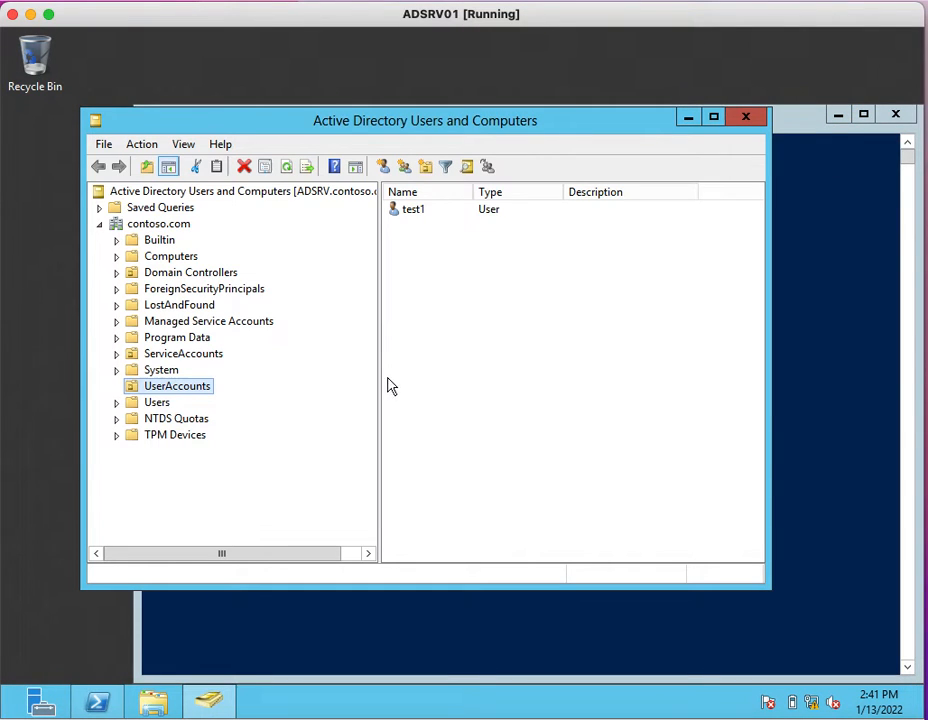
{"action": "left_click", "coordinate": [412, 210]}
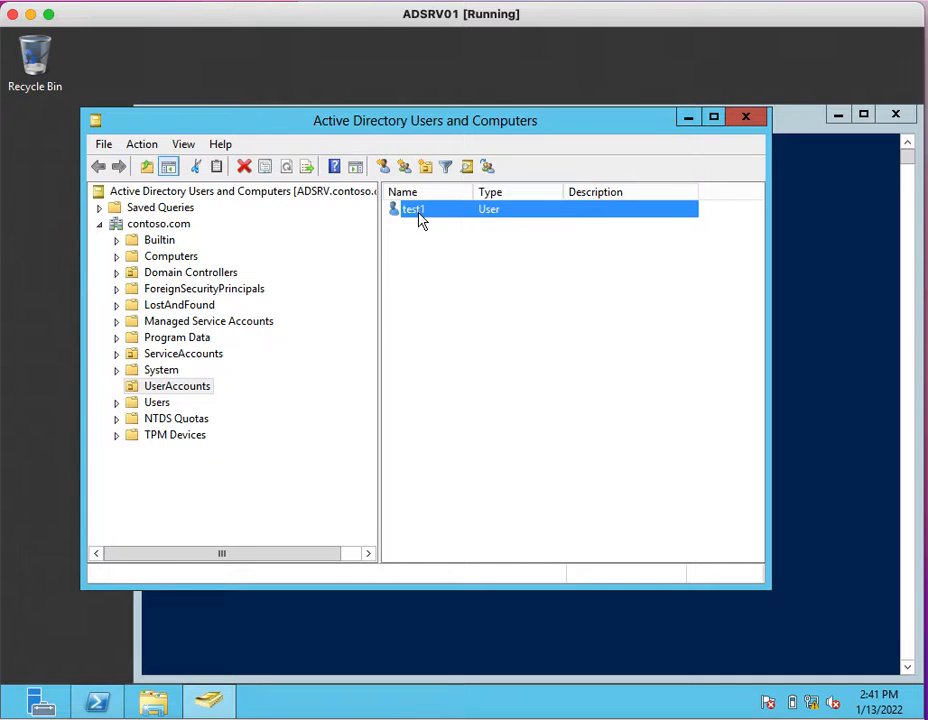
{"action": "mouse_move", "coordinate": [856, 604]}
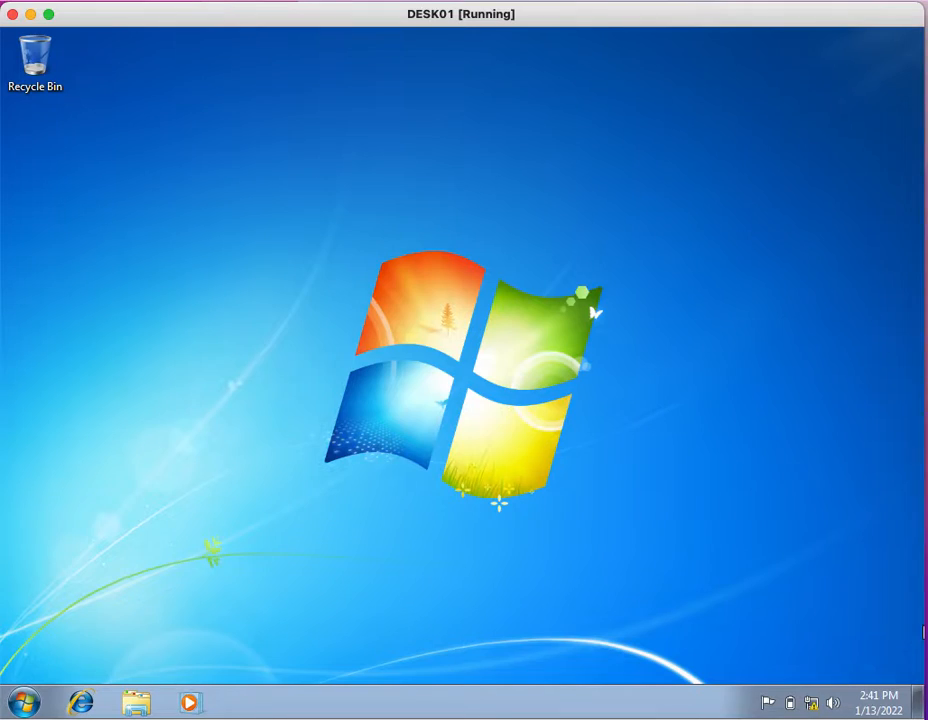
{"action": "mouse_move", "coordinate": [464, 384]}
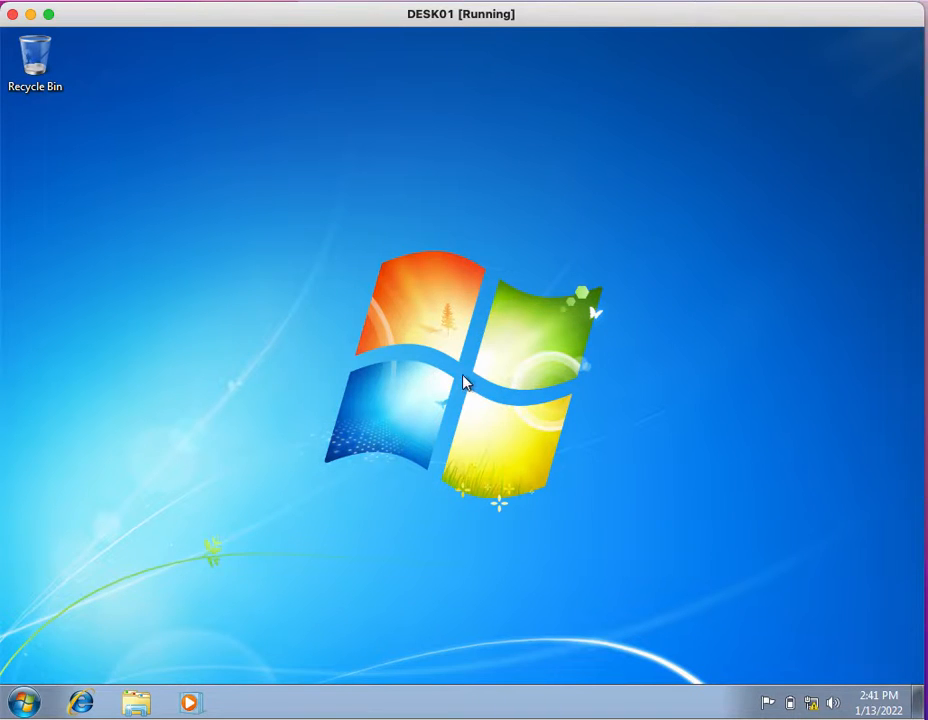
Log off the test1 session from the Start menu to reach the logon screen.
{"action": "left_click", "coordinate": [24, 702]}
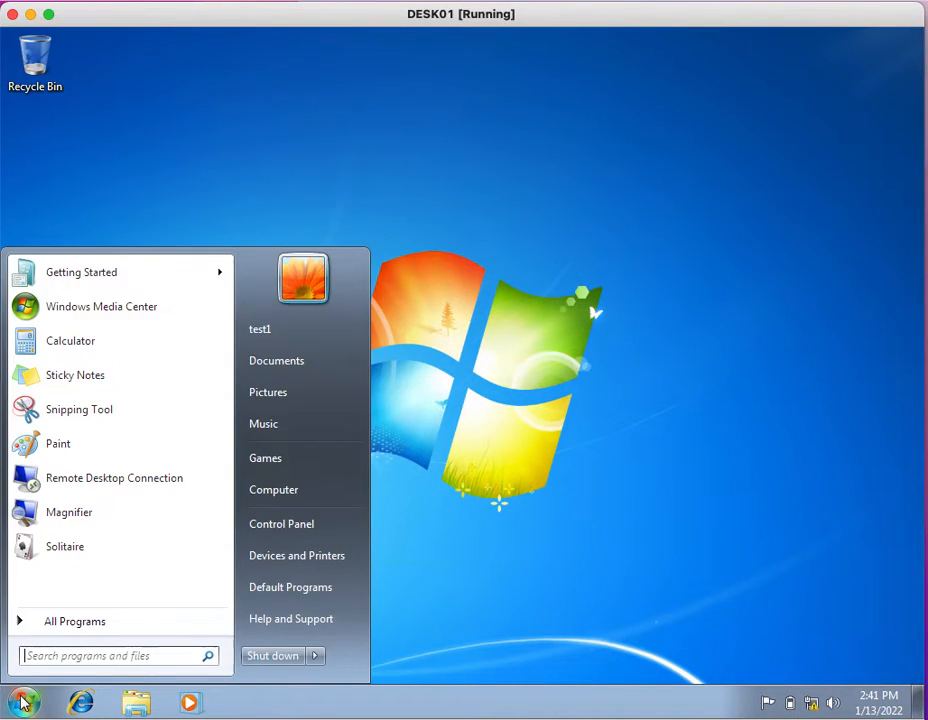
{"action": "mouse_move", "coordinate": [284, 340]}
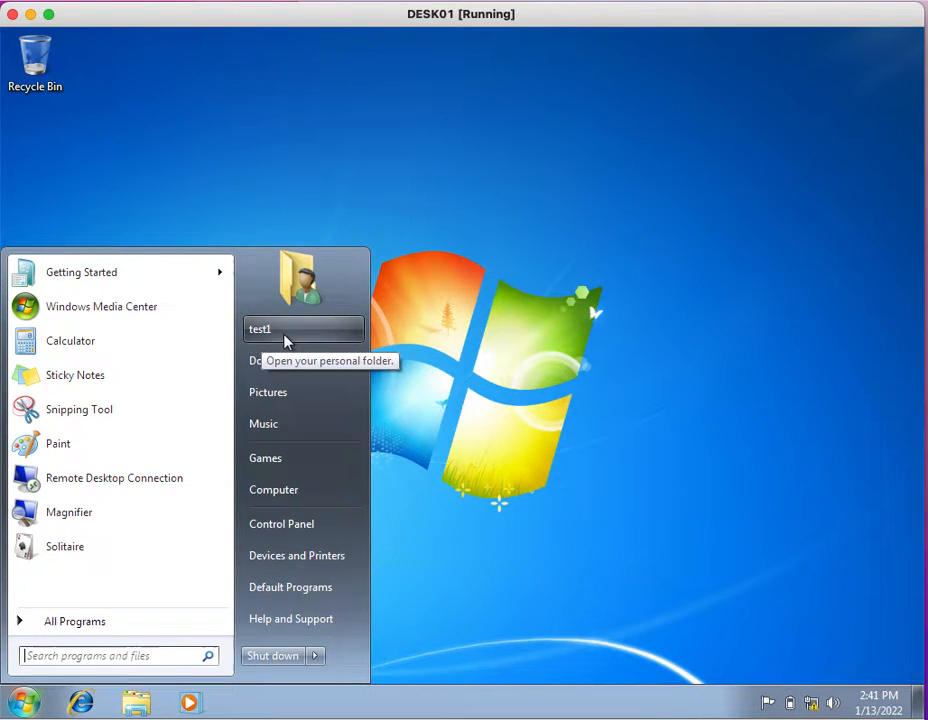
{"action": "left_click", "coordinate": [314, 656]}
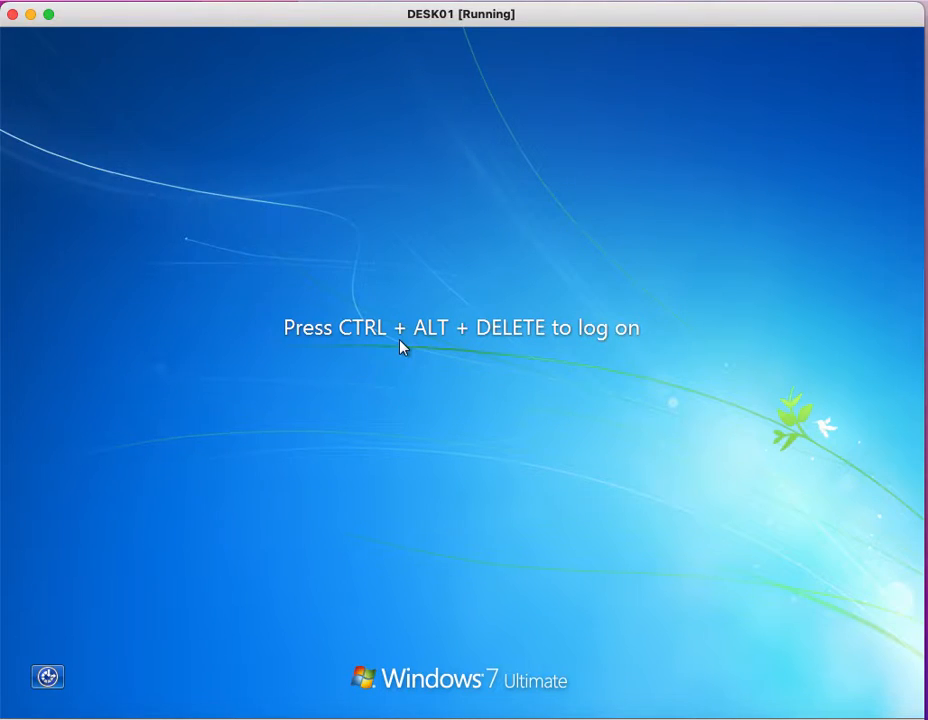
{"action": "mouse_move", "coordinate": [284, 36]}
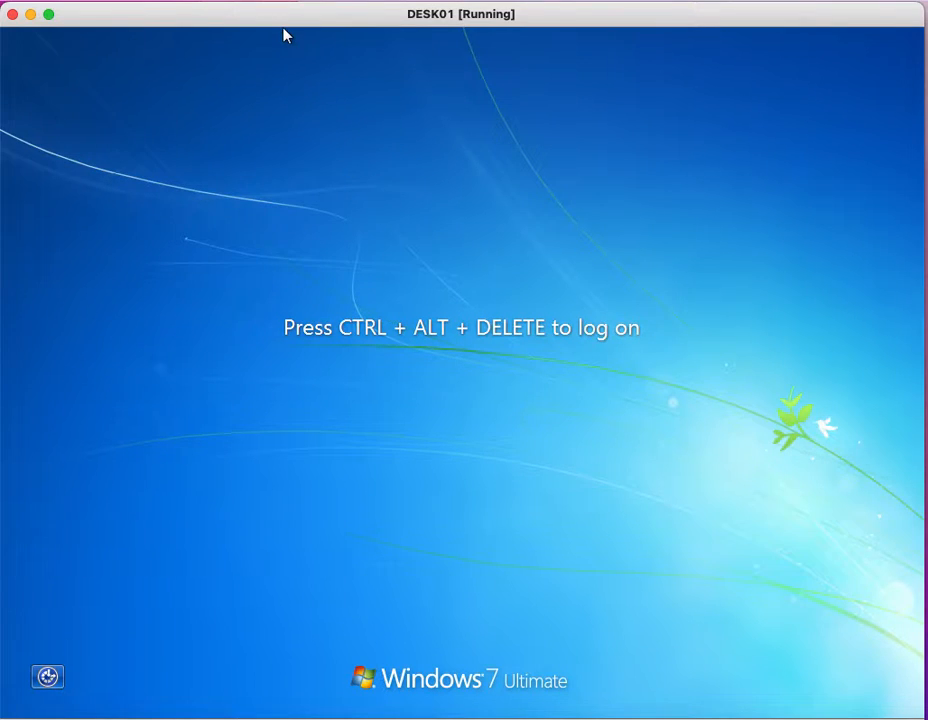
Attempt a CONTOSO\test1 logon with a wrong password and dismiss the incorrect password error.
{"action": "left_click", "coordinate": [300, 16]}
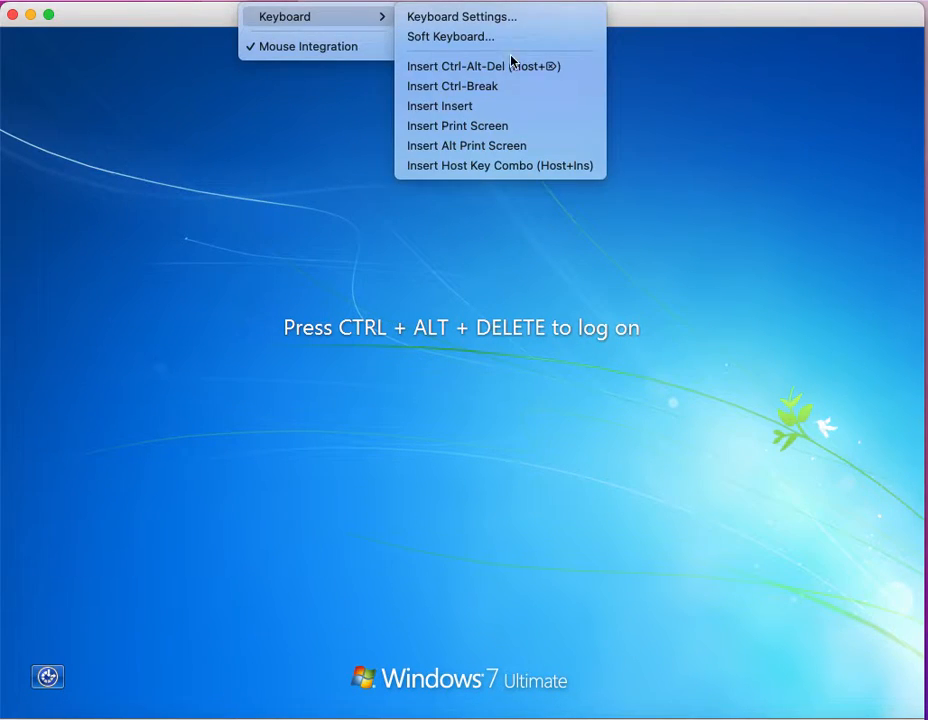
{"action": "left_click", "coordinate": [484, 64]}
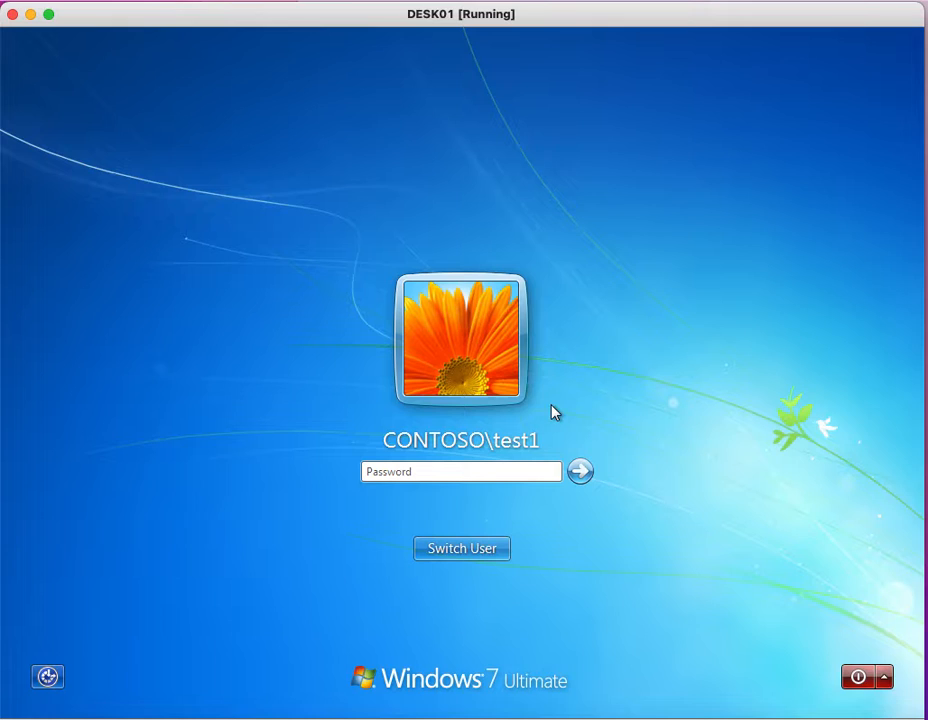
{"action": "mouse_move", "coordinate": [724, 490]}
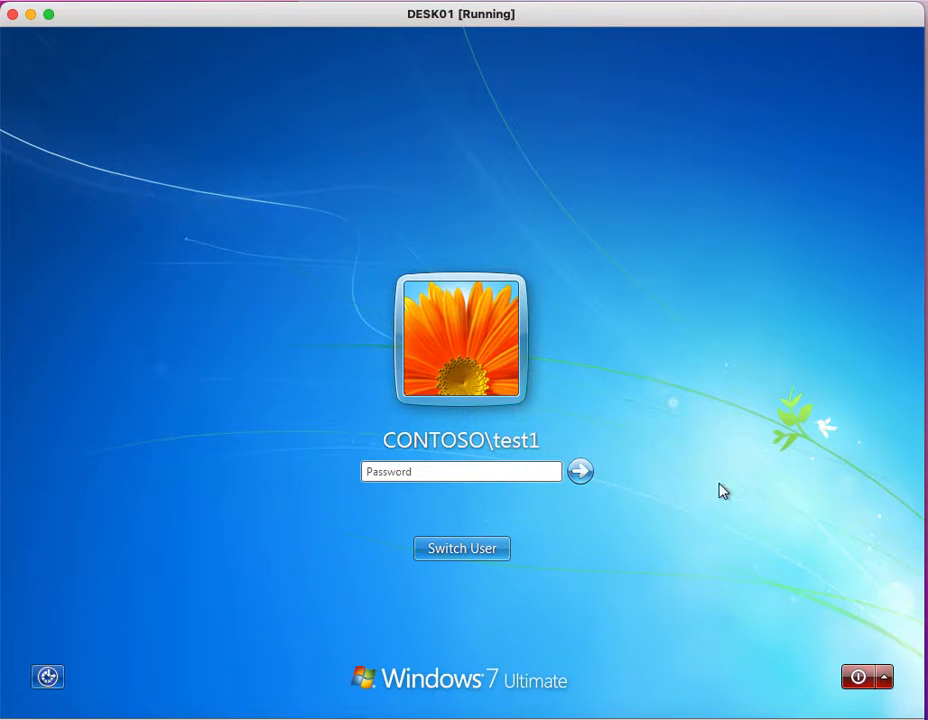
{"action": "left_click", "coordinate": [460, 472]}
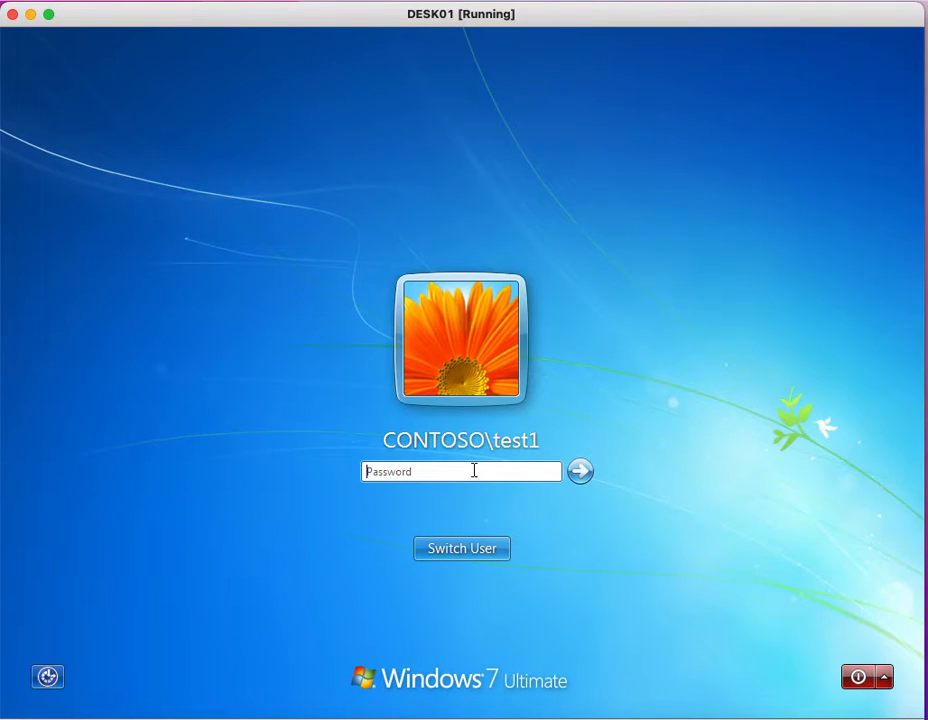
{"action": "type", "text": "•"}
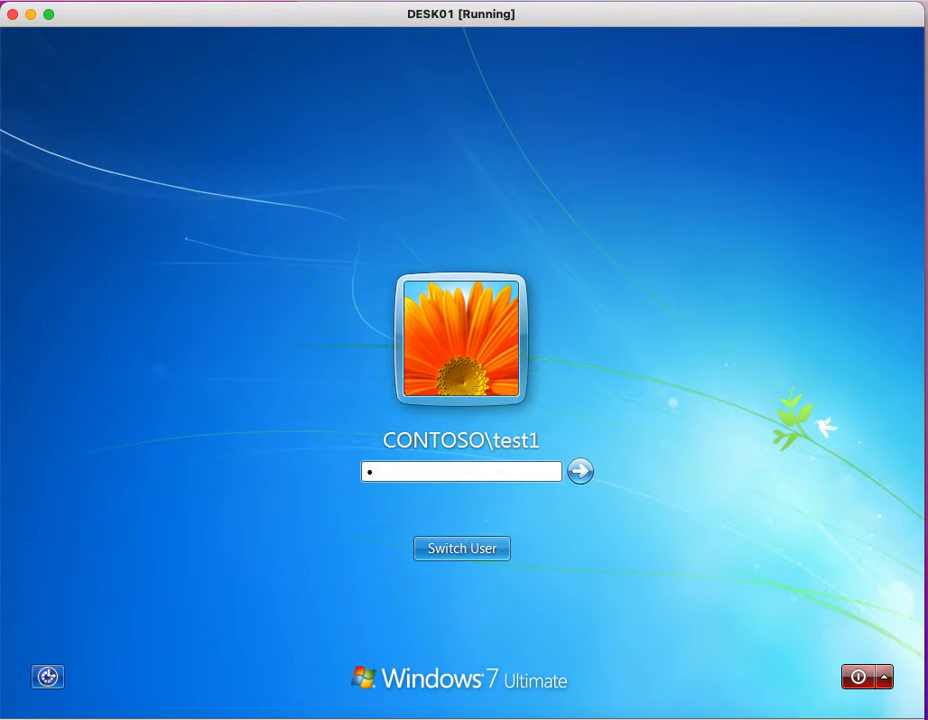
{"action": "left_click", "coordinate": [580, 472]}
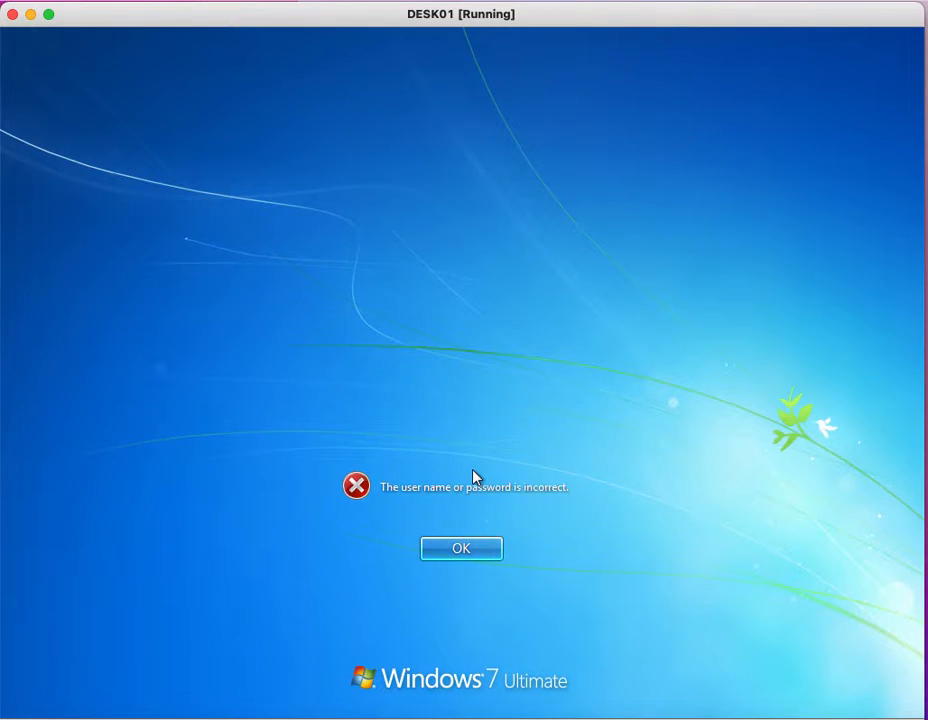
{"action": "left_click", "coordinate": [460, 548]}
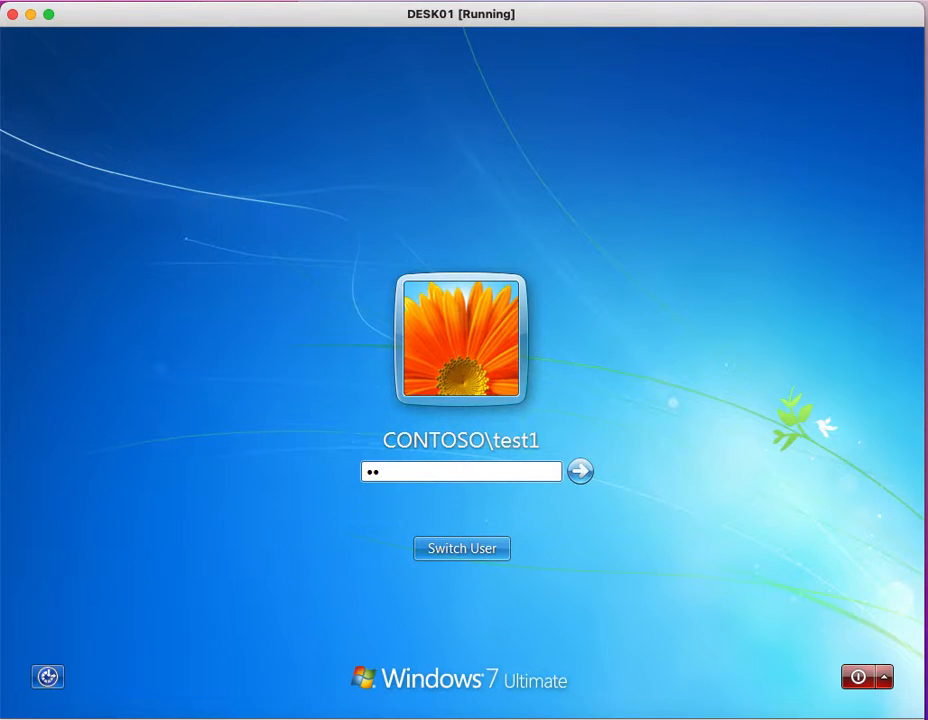
{"action": "left_click", "coordinate": [580, 472]}
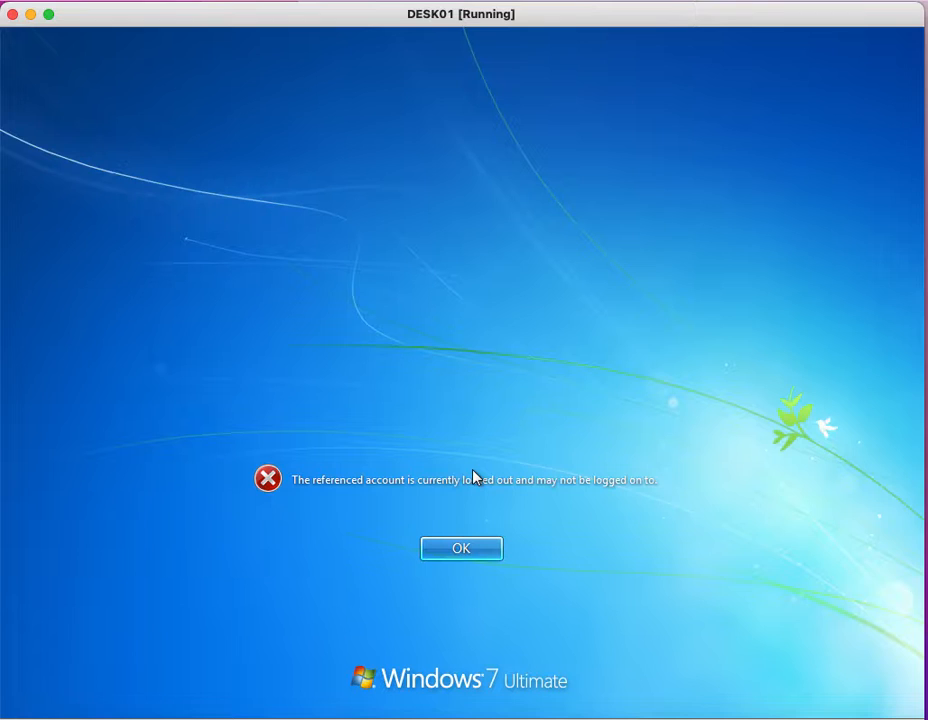
{"action": "mouse_move", "coordinate": [364, 504]}
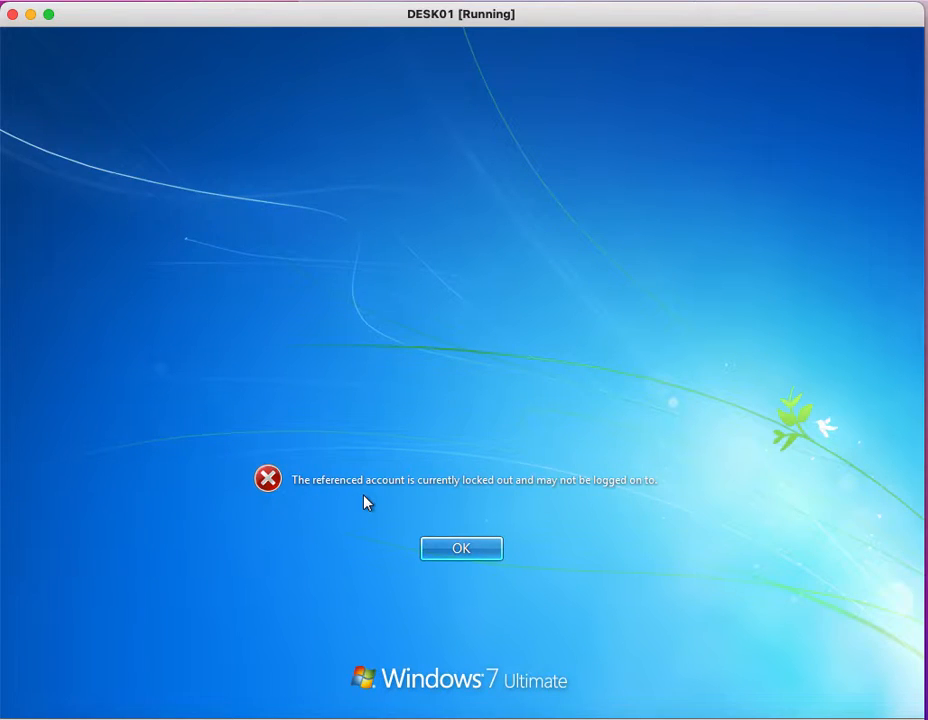
{"action": "mouse_move", "coordinate": [500, 500]}
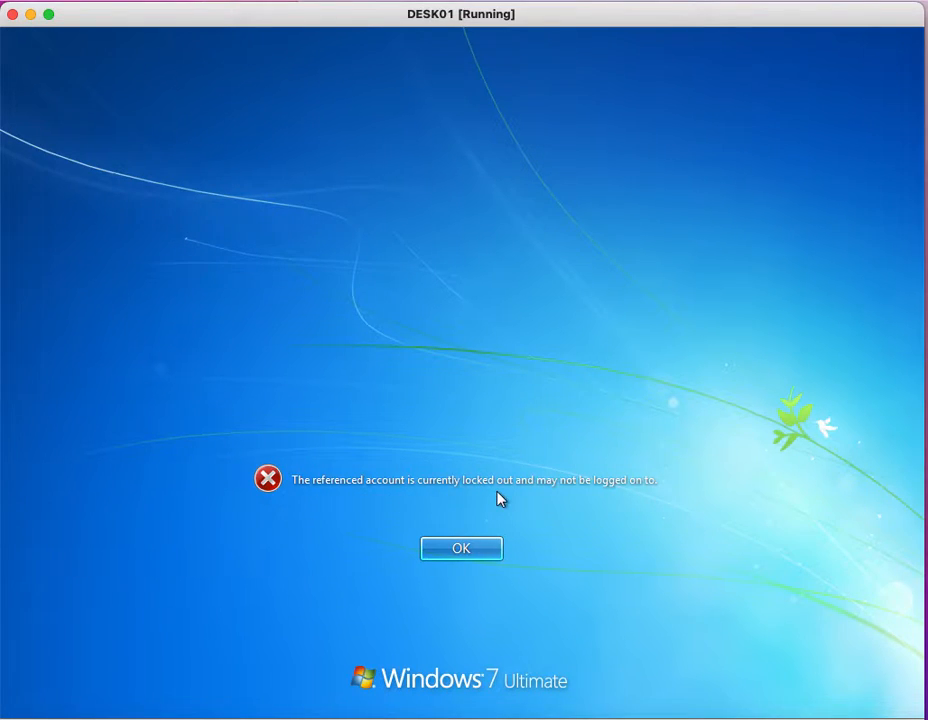
{"action": "mouse_move", "coordinate": [532, 500]}
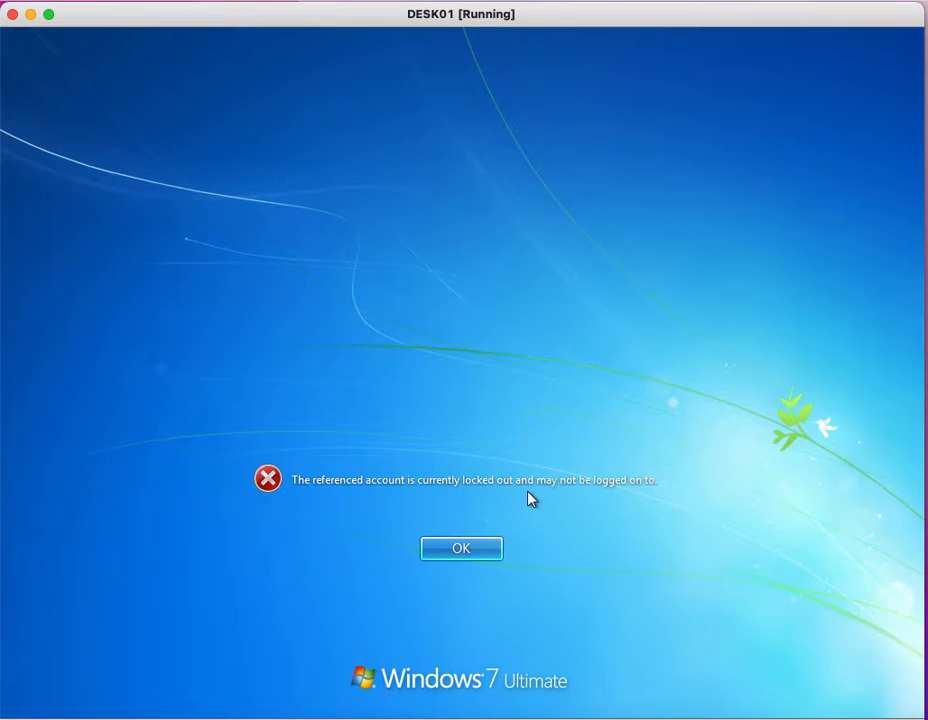
{"action": "mouse_move", "coordinate": [620, 500]}
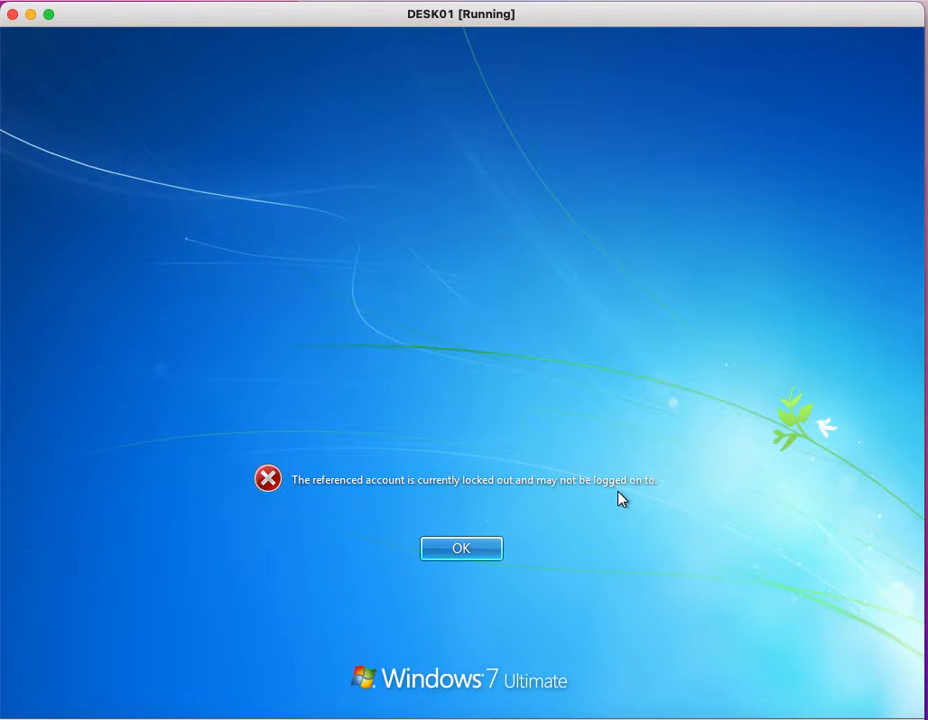
{"action": "mouse_move", "coordinate": [520, 280]}
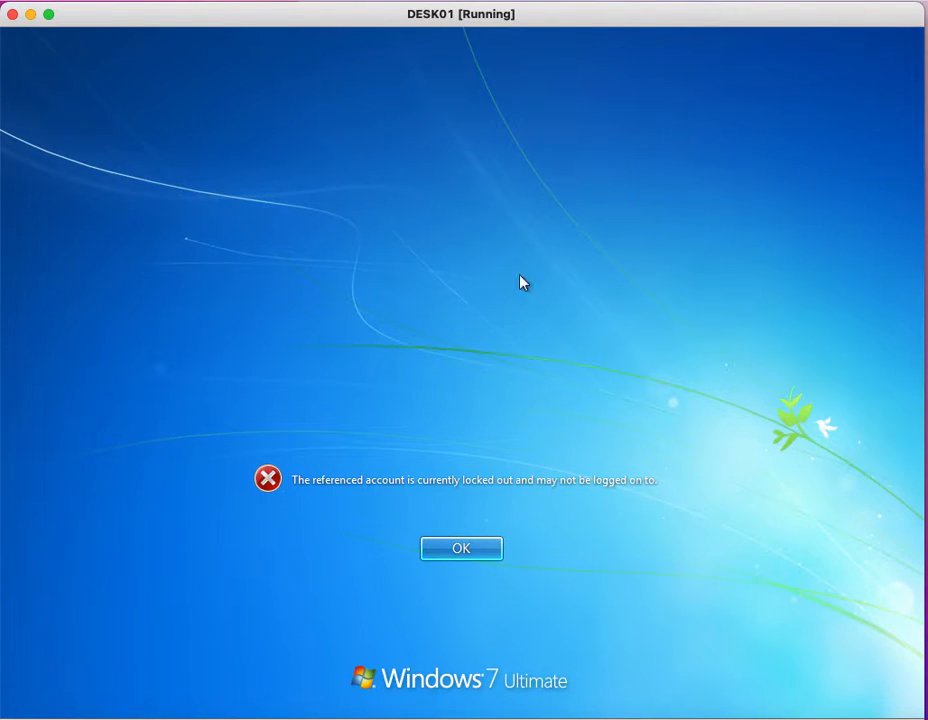
{"action": "mouse_move", "coordinate": [520, 264]}
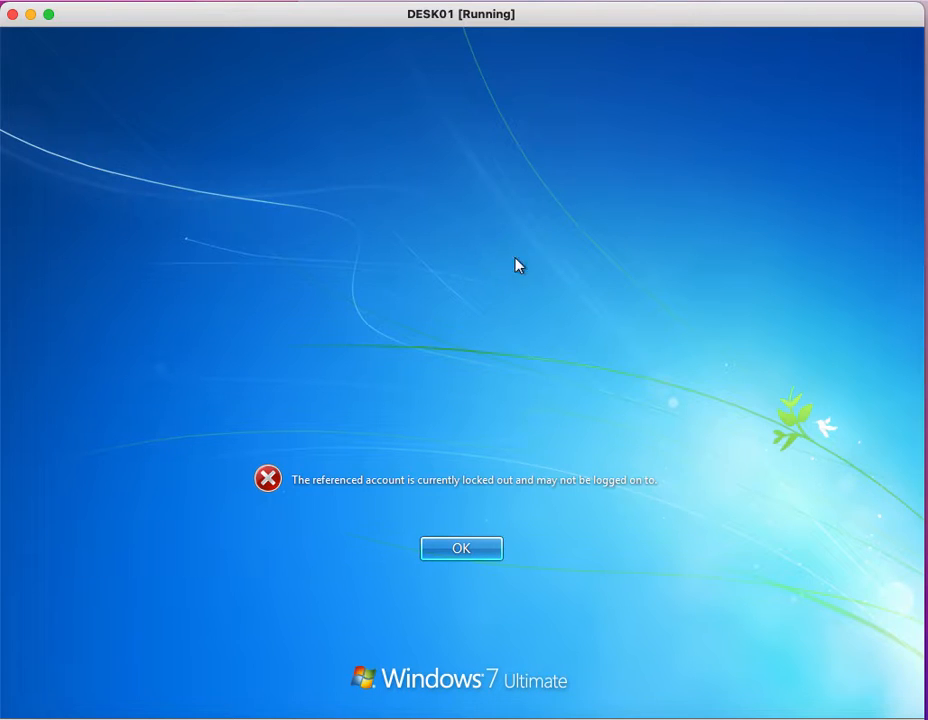
{"action": "mouse_move", "coordinate": [580, 312]}
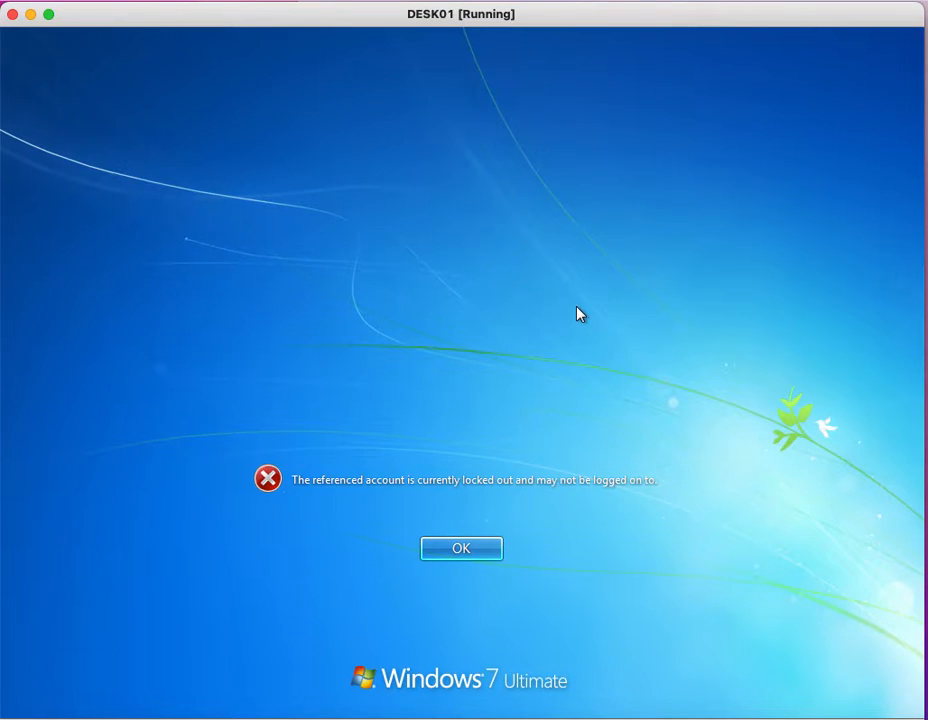
{"action": "mouse_move", "coordinate": [476, 328]}
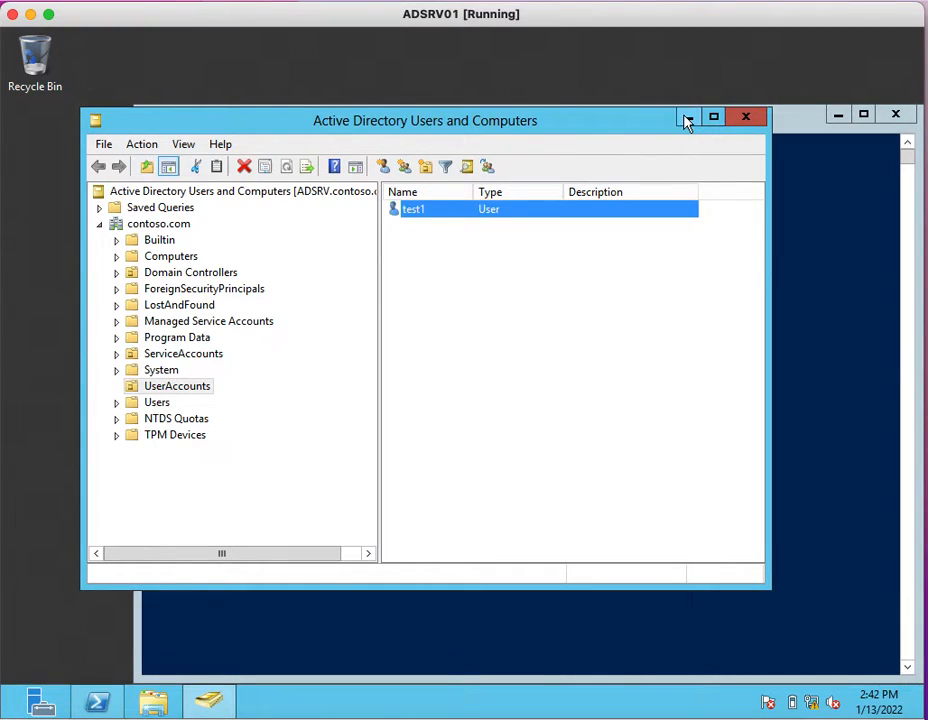
Minimize Active Directory Users and Computers so the PowerShell console is in front.
{"action": "left_click", "coordinate": [744, 116]}
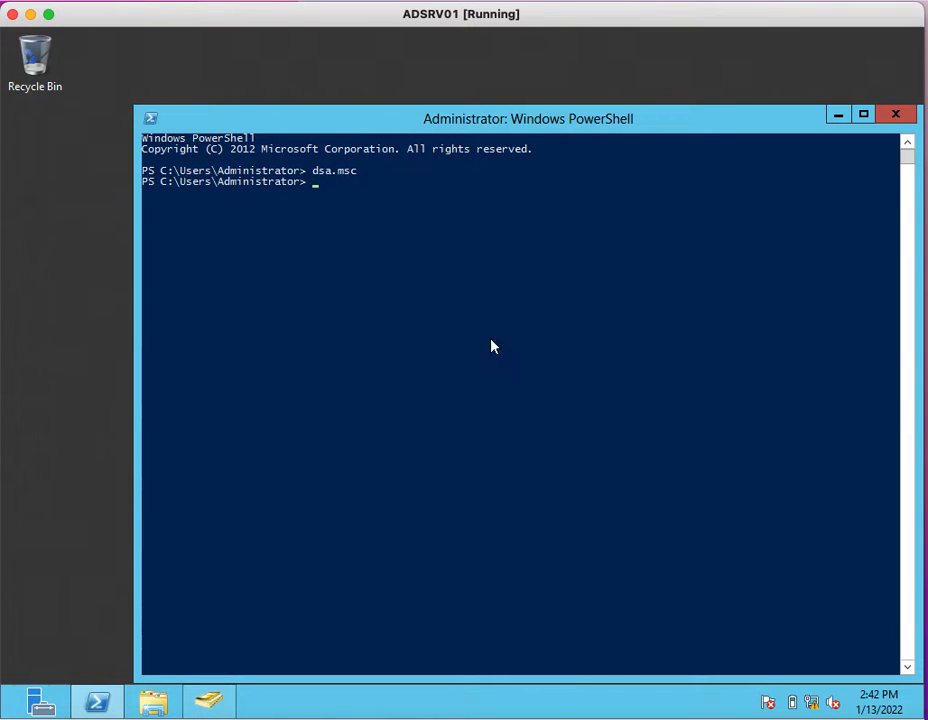
{"action": "mouse_move", "coordinate": [364, 500]}
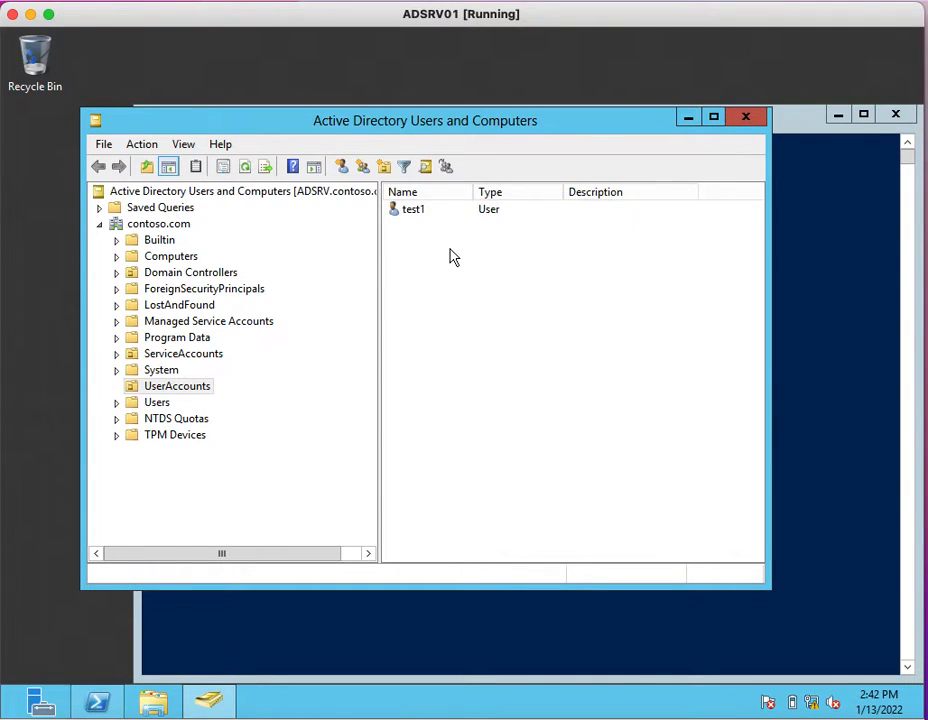
{"action": "mouse_move", "coordinate": [390, 210]}
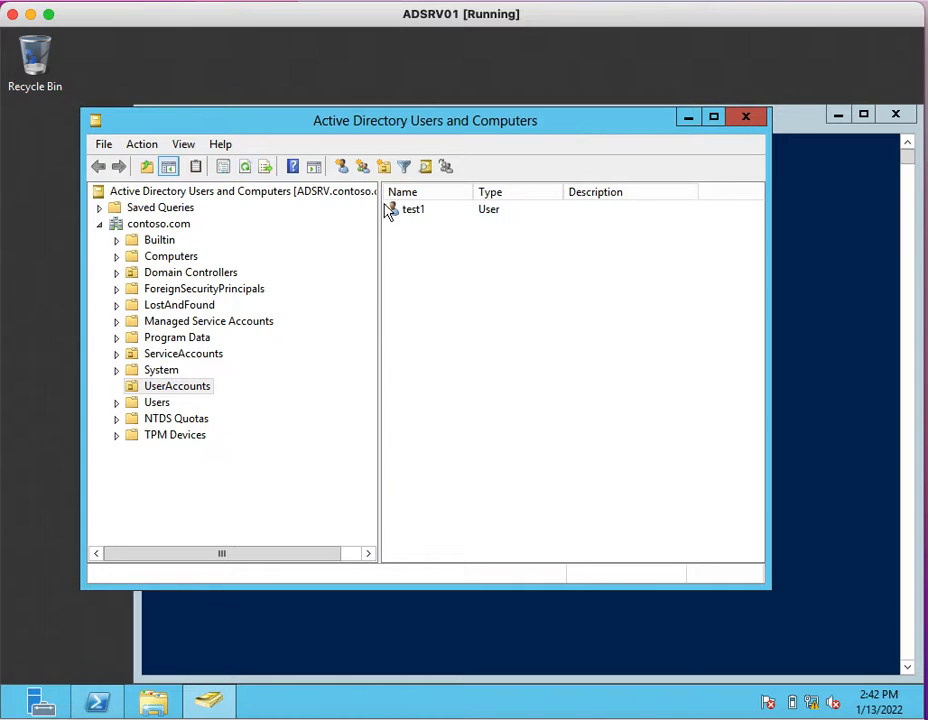
View test1's Properties Account page, which reports the account is locked out.
{"action": "double_click", "coordinate": [412, 210]}
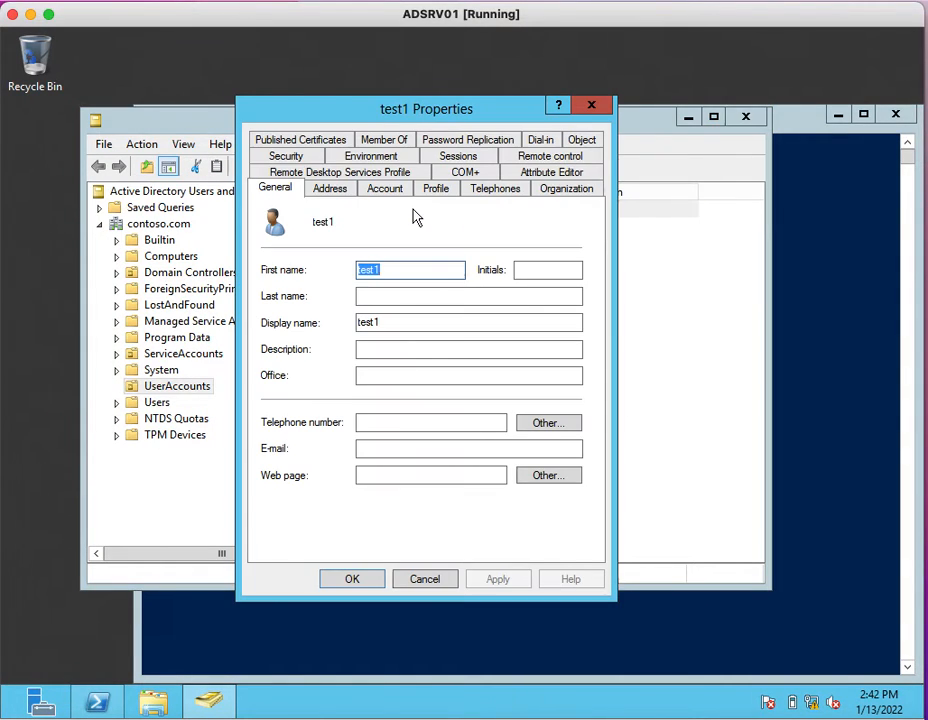
{"action": "left_click", "coordinate": [384, 188]}
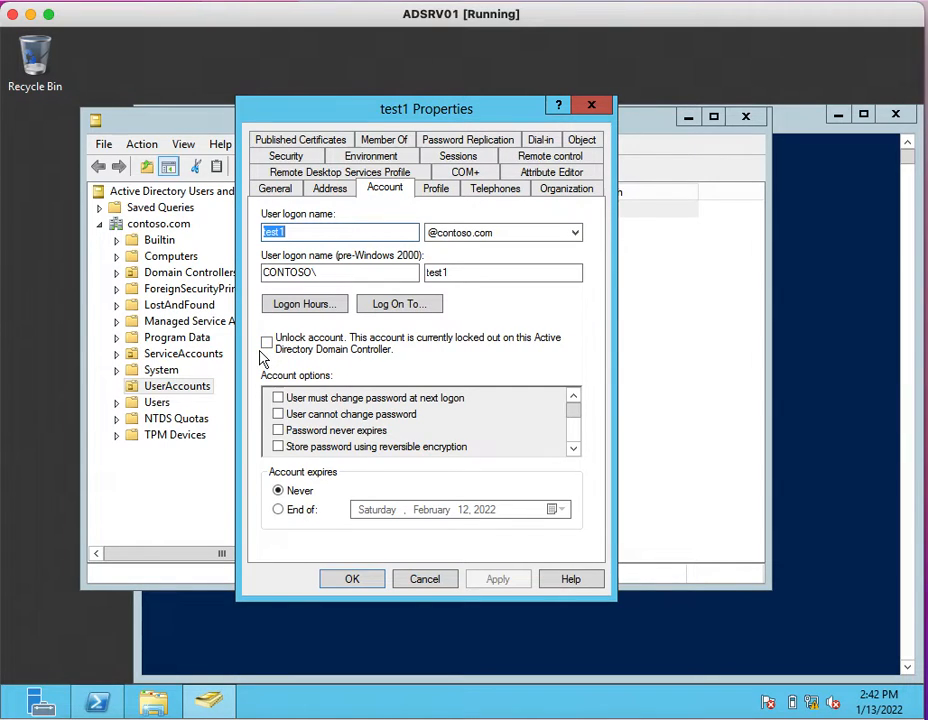
{"action": "mouse_move", "coordinate": [470, 348]}
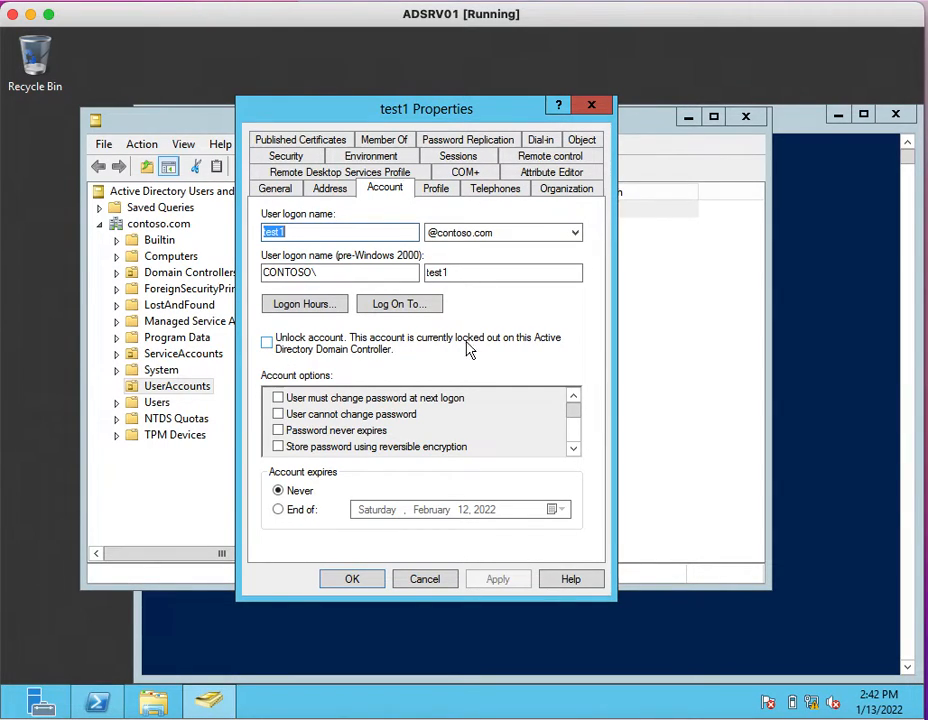
{"action": "mouse_move", "coordinate": [336, 360]}
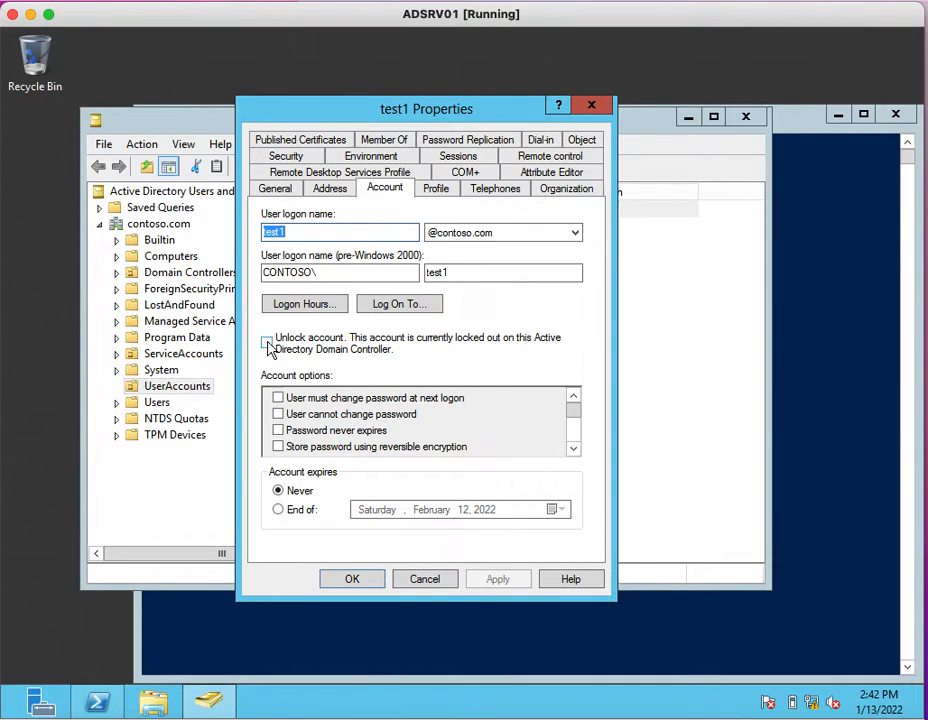
{"action": "mouse_move", "coordinate": [420, 364]}
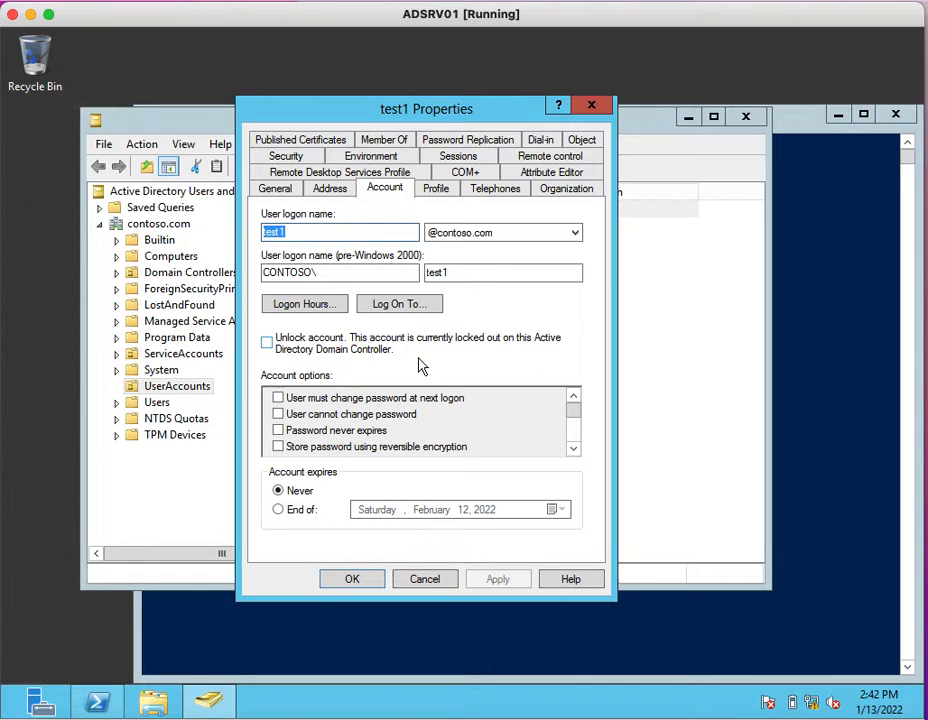
{"action": "mouse_move", "coordinate": [590, 130]}
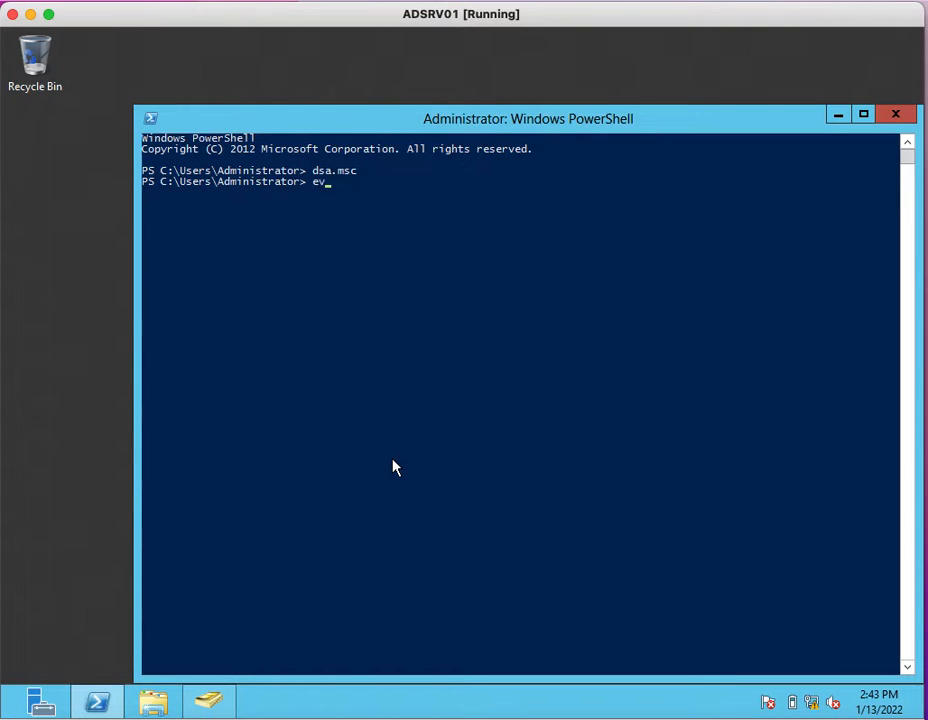
Launch Event Viewer from PowerShell and show the Security log under Windows Logs.
{"action": "type", "text": "entv"}
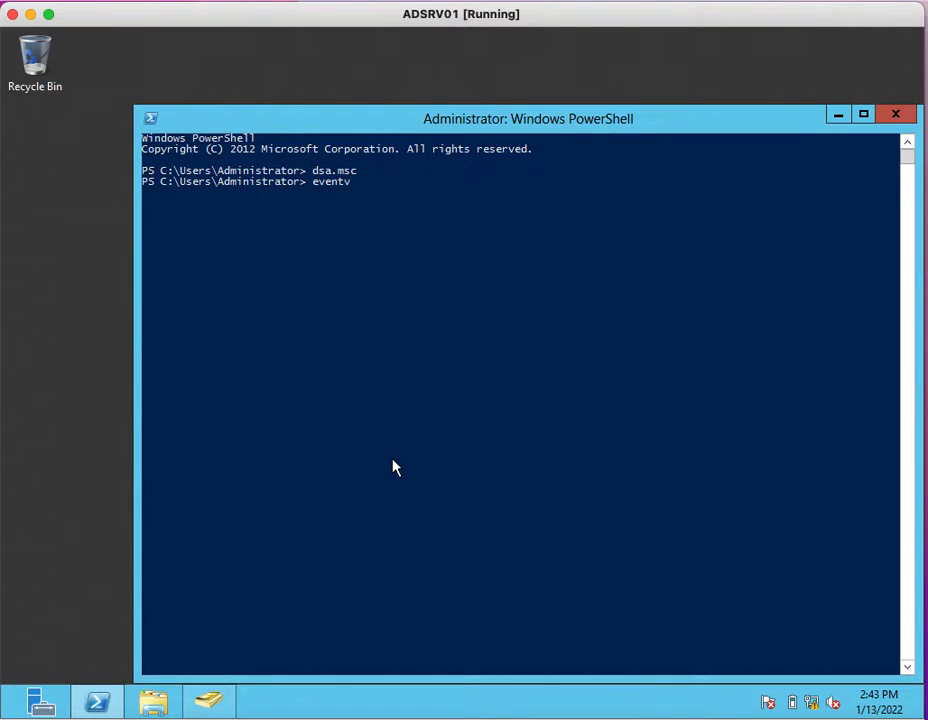
{"action": "key", "text": "Return"}
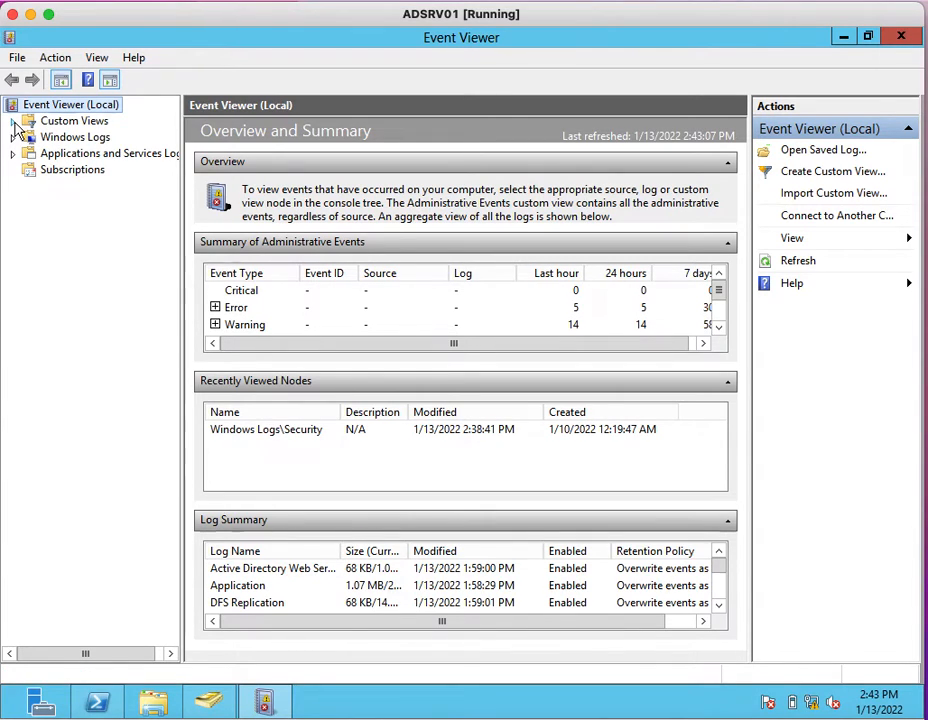
{"action": "left_click", "coordinate": [16, 120]}
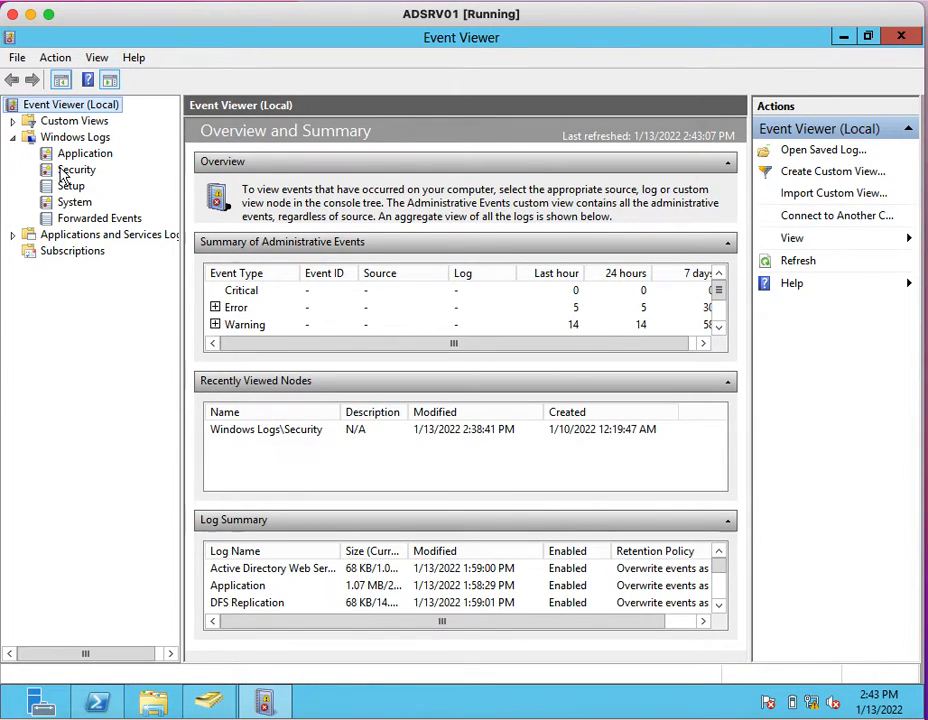
{"action": "left_click", "coordinate": [76, 168]}
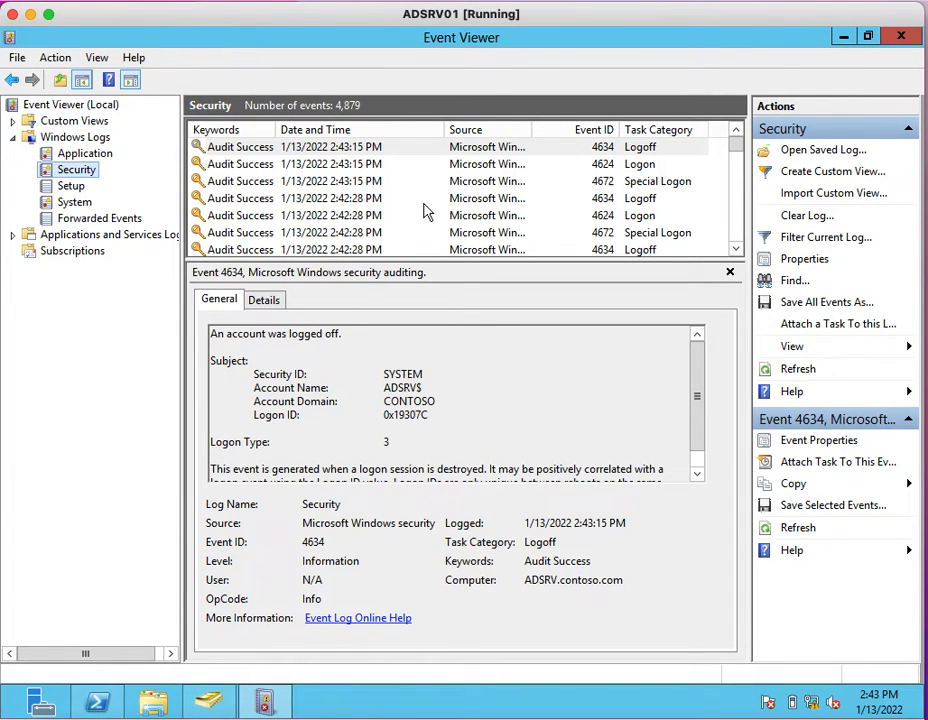
{"action": "mouse_move", "coordinate": [336, 190]}
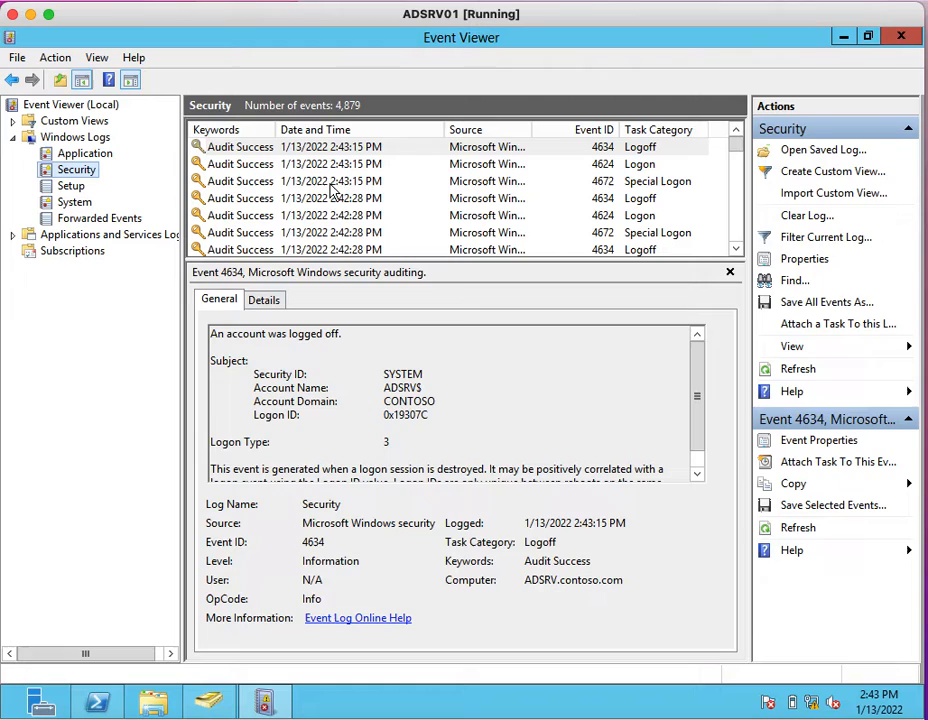
{"action": "mouse_move", "coordinate": [198, 168]}
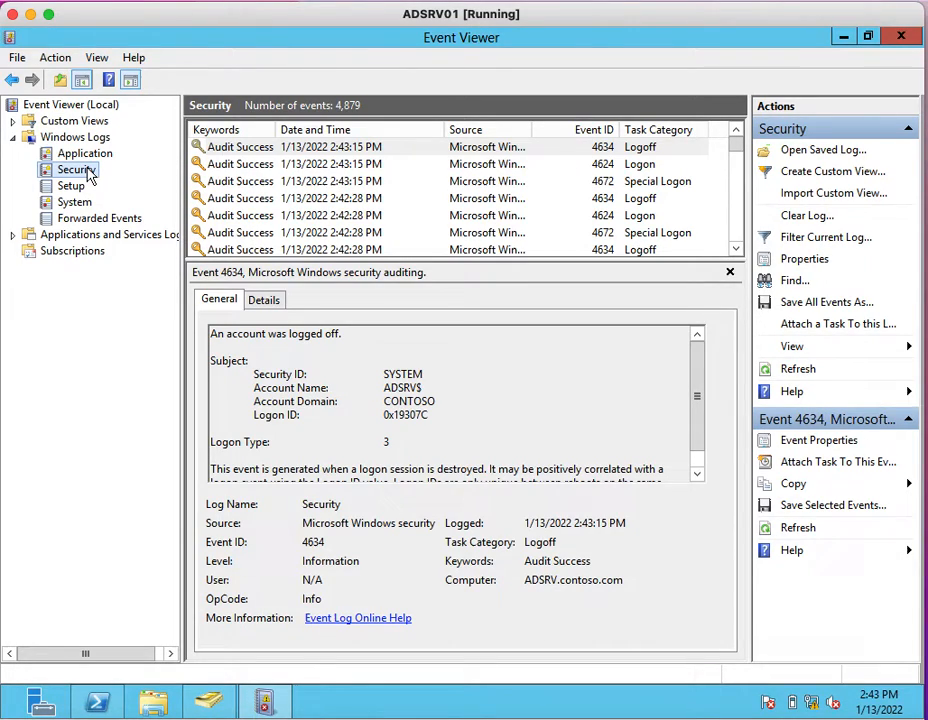
{"action": "mouse_move", "coordinate": [560, 164]}
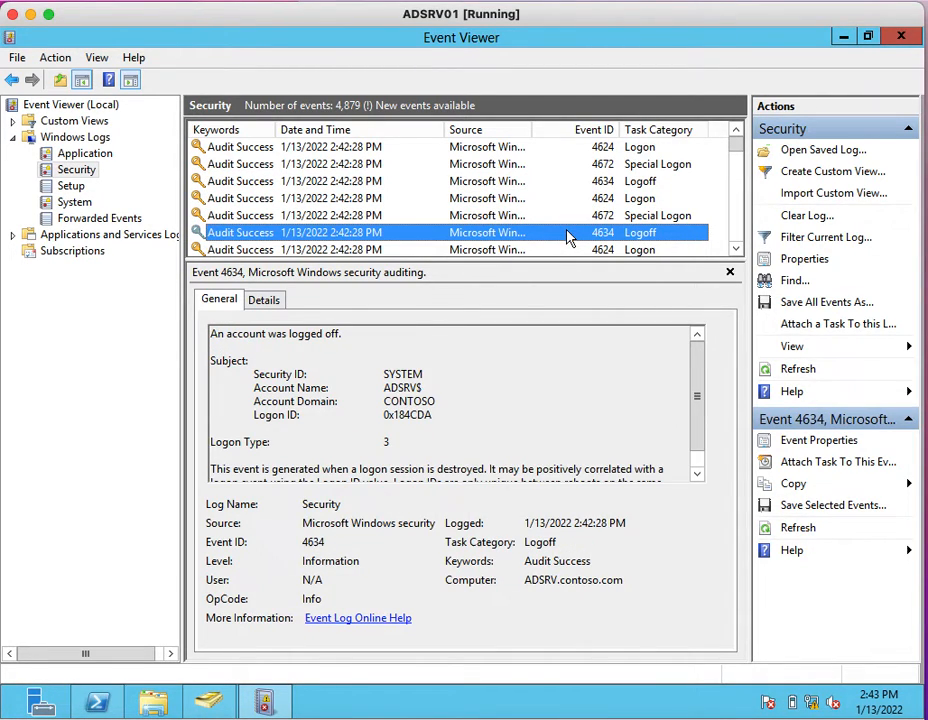
Show the Event 4740 lockout details for test1 with caller computer DESK01.
{"action": "left_click", "coordinate": [488, 232]}
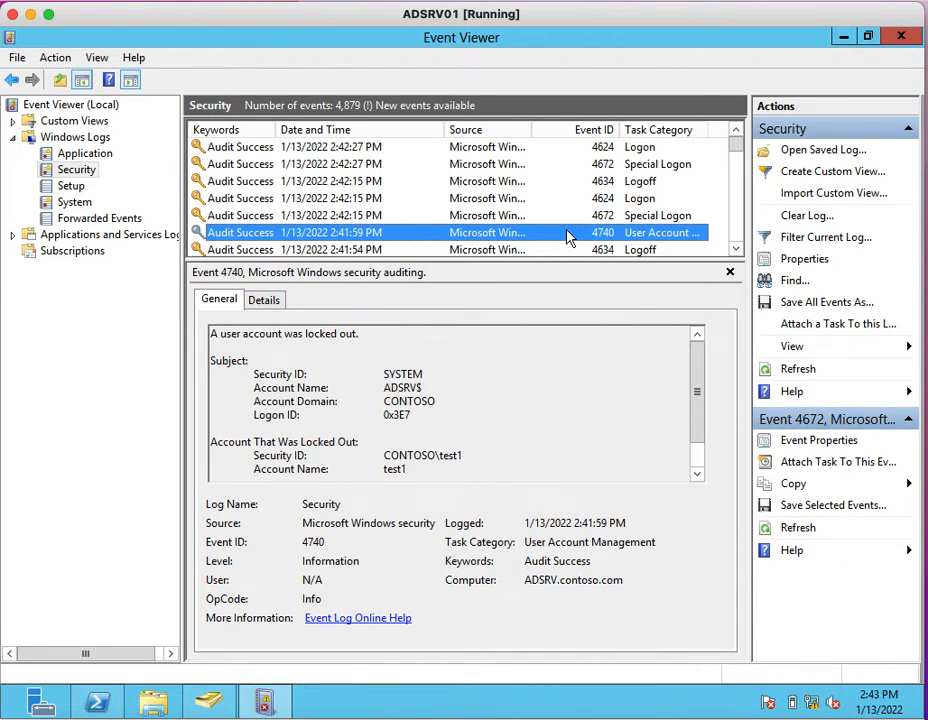
{"action": "left_click", "coordinate": [818, 440]}
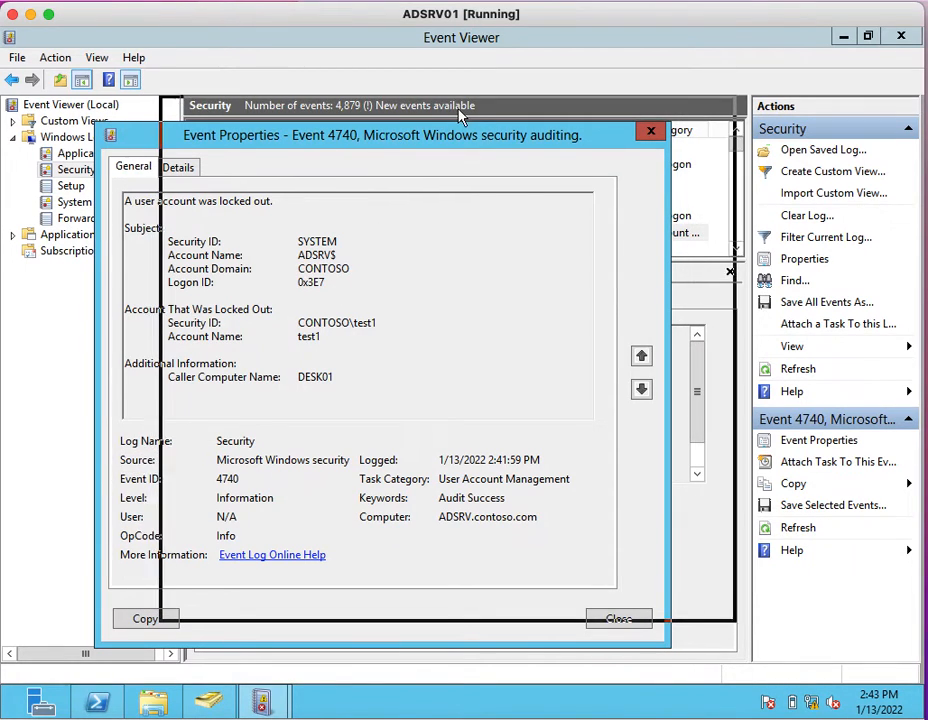
{"action": "left_click_drag", "start_coordinate": [380, 136], "coordinate": [460, 108]}
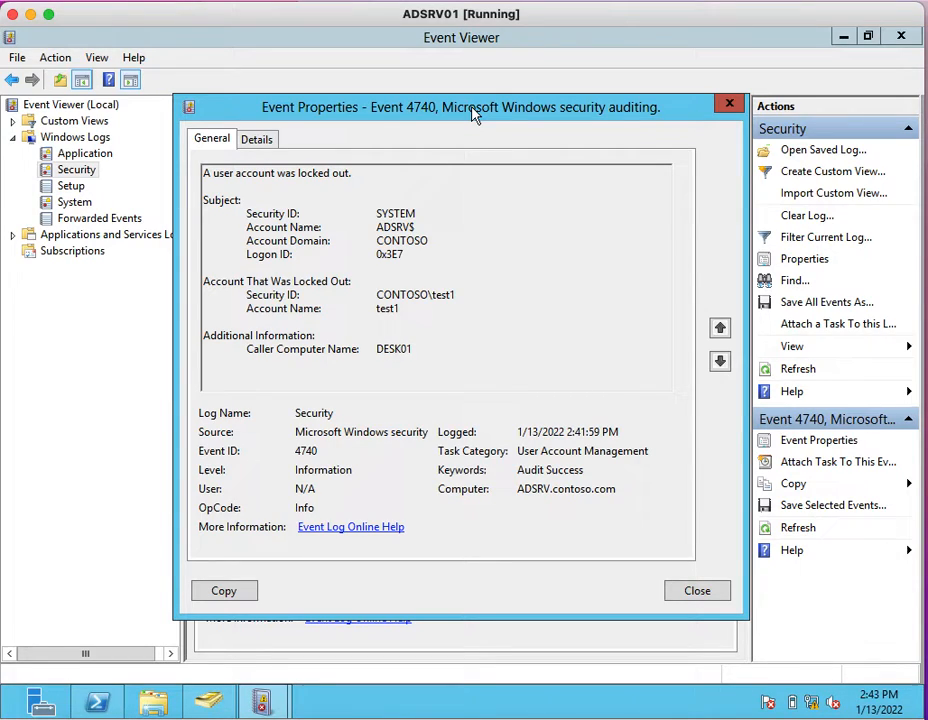
{"action": "mouse_move", "coordinate": [448, 134]}
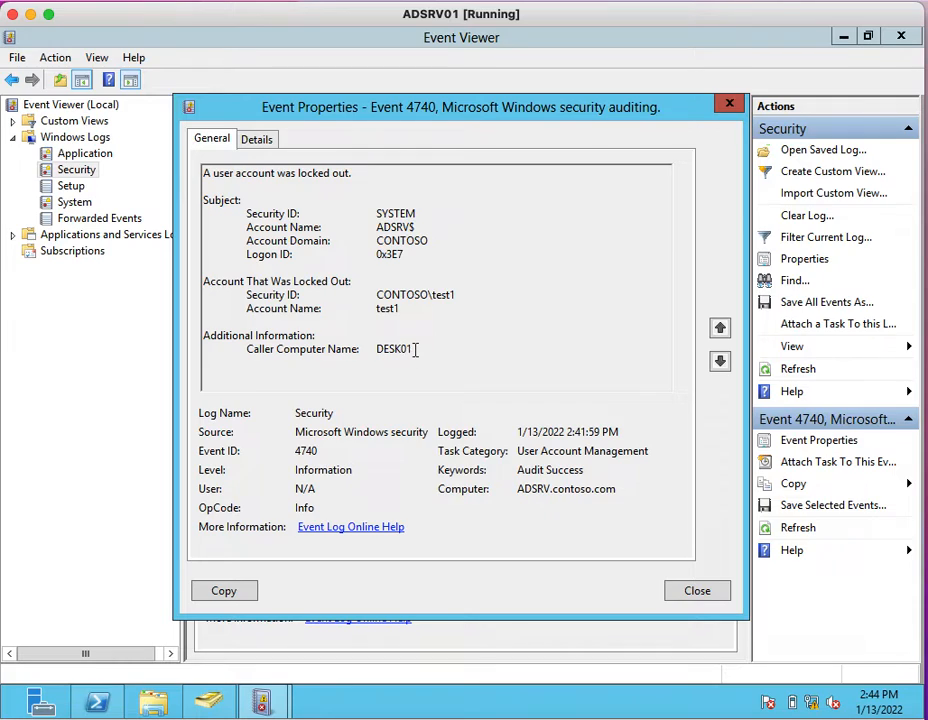
{"action": "double_click", "coordinate": [392, 348]}
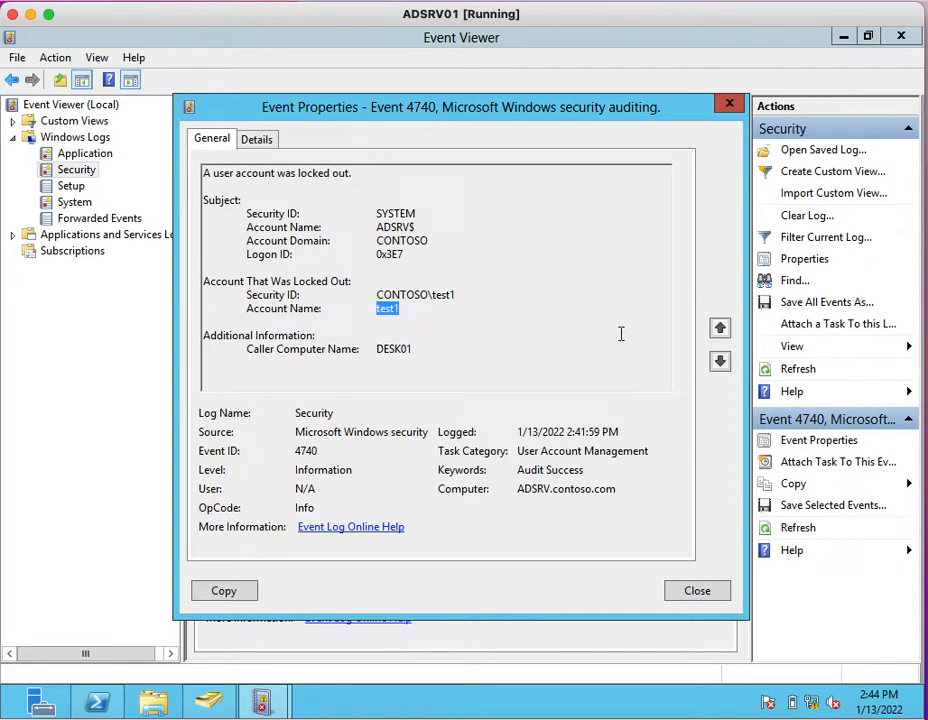
{"action": "mouse_move", "coordinate": [358, 178]}
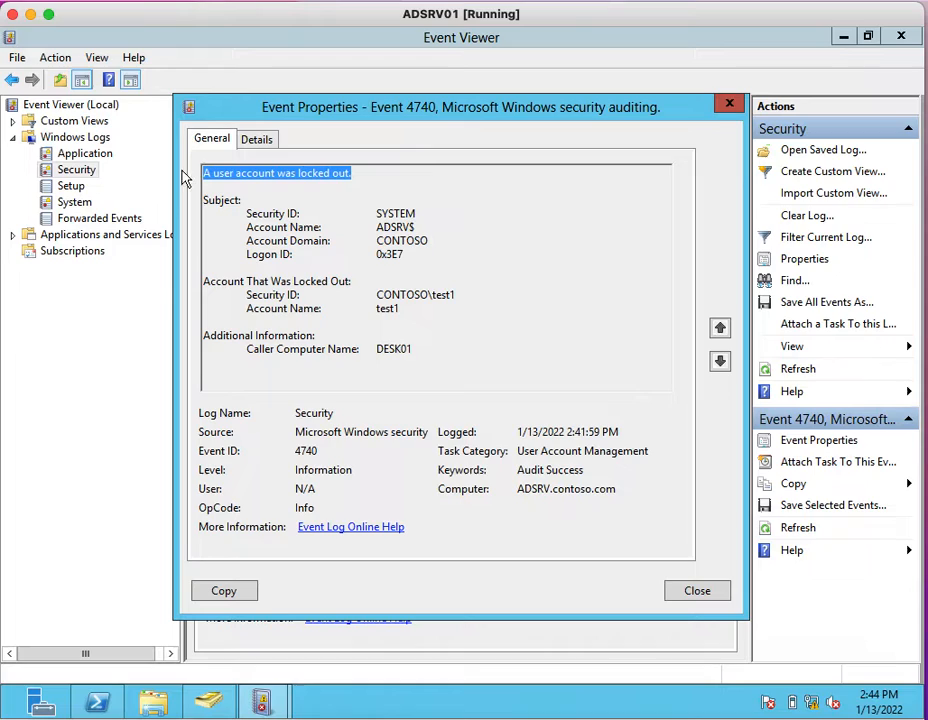
{"action": "mouse_move", "coordinate": [316, 180]}
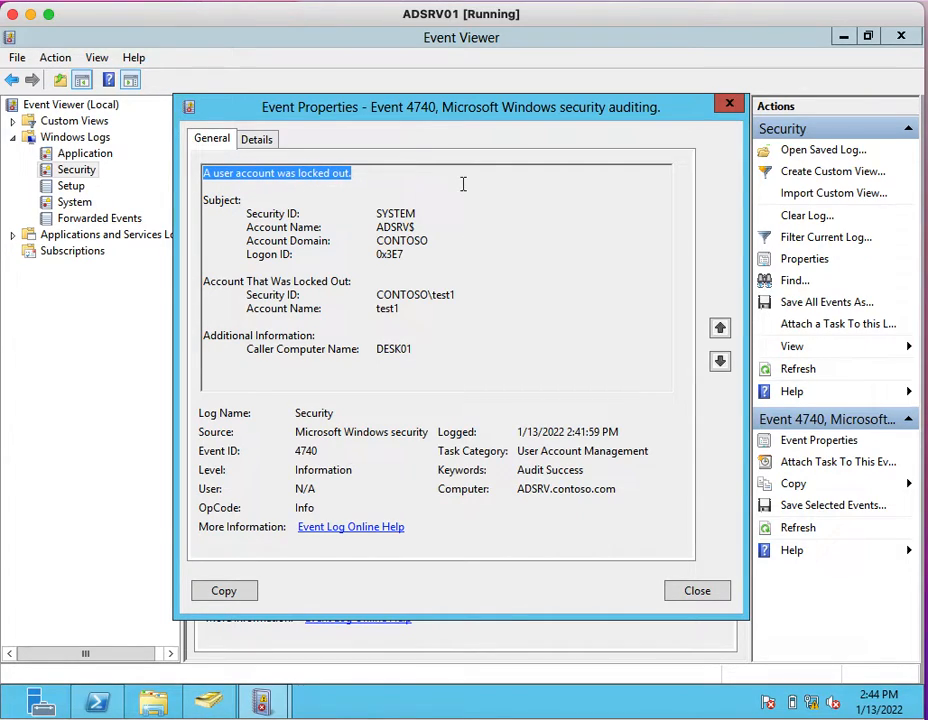
{"action": "mouse_move", "coordinate": [444, 284]}
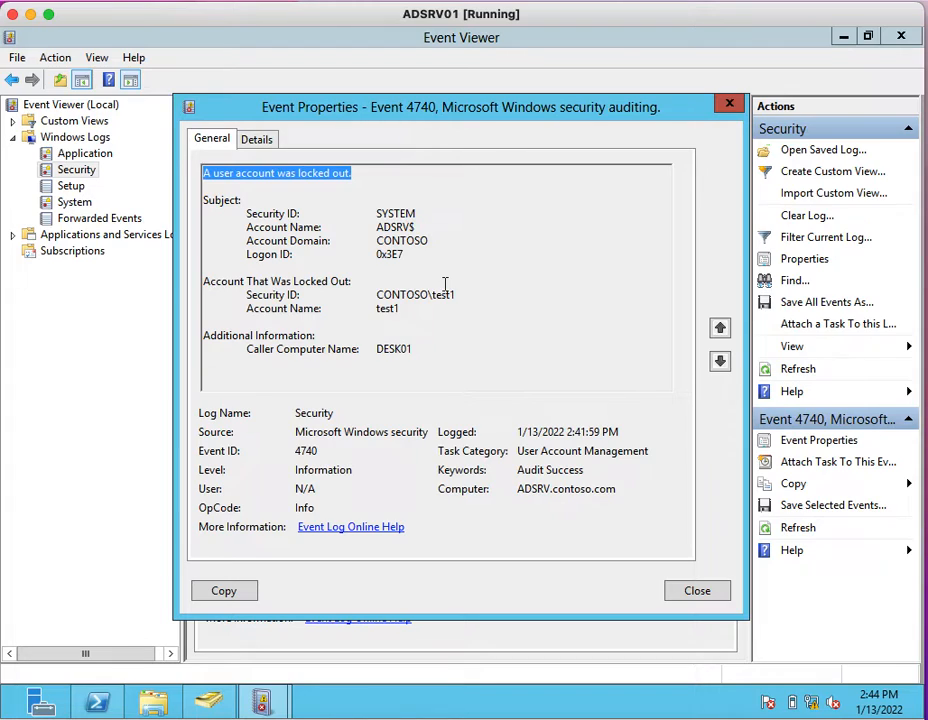
{"action": "mouse_move", "coordinate": [490, 204]}
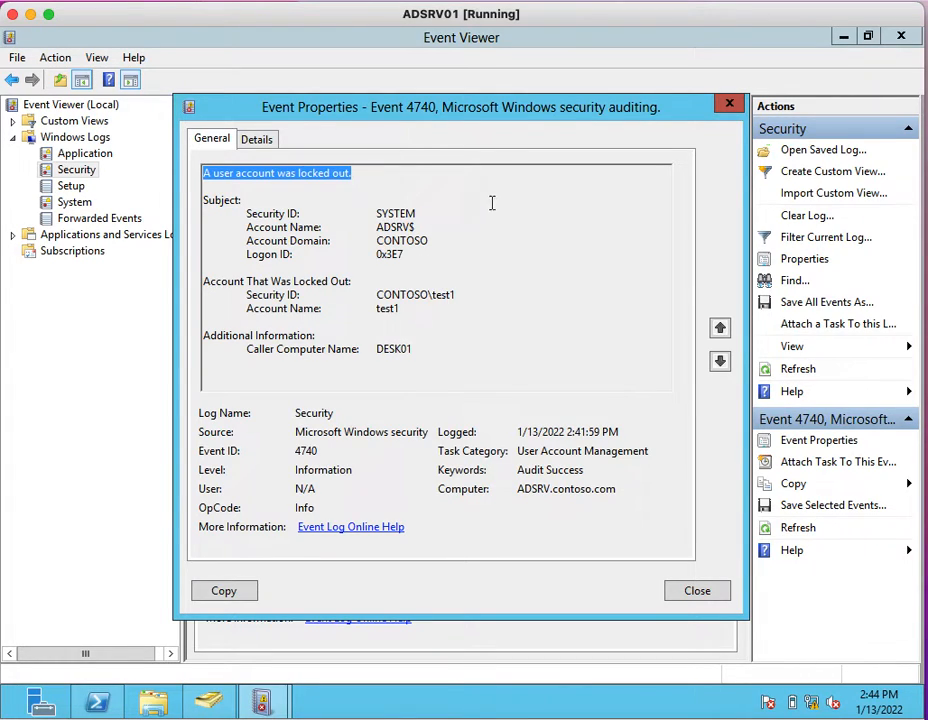
{"action": "mouse_move", "coordinate": [444, 182]}
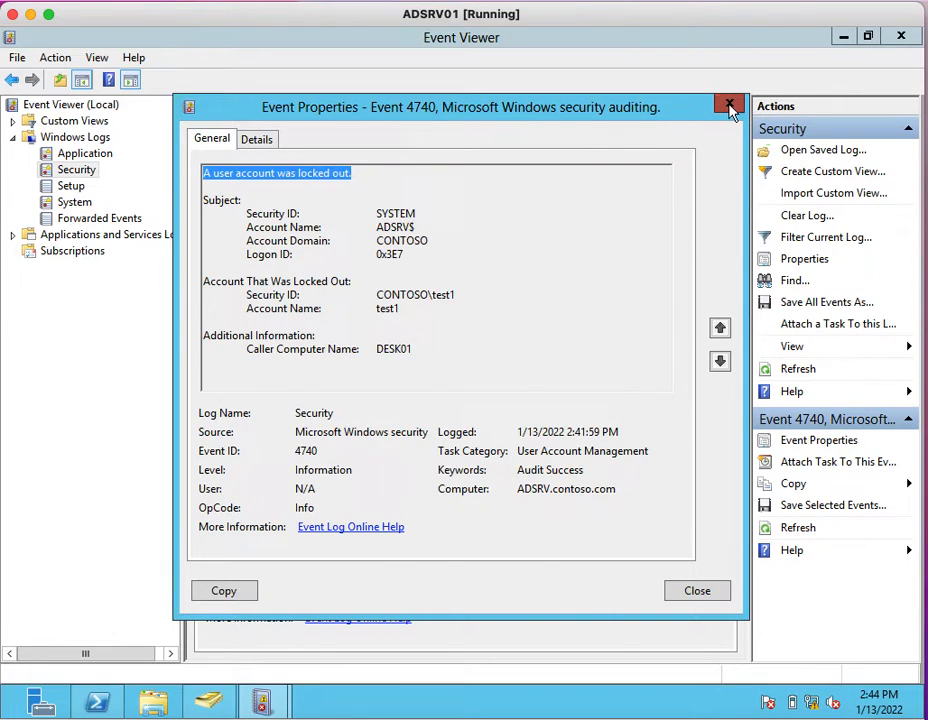
Highlight test1 and DESK01 in the 4740 event details, then close them to return to the Security log.
{"action": "left_click", "coordinate": [728, 106]}
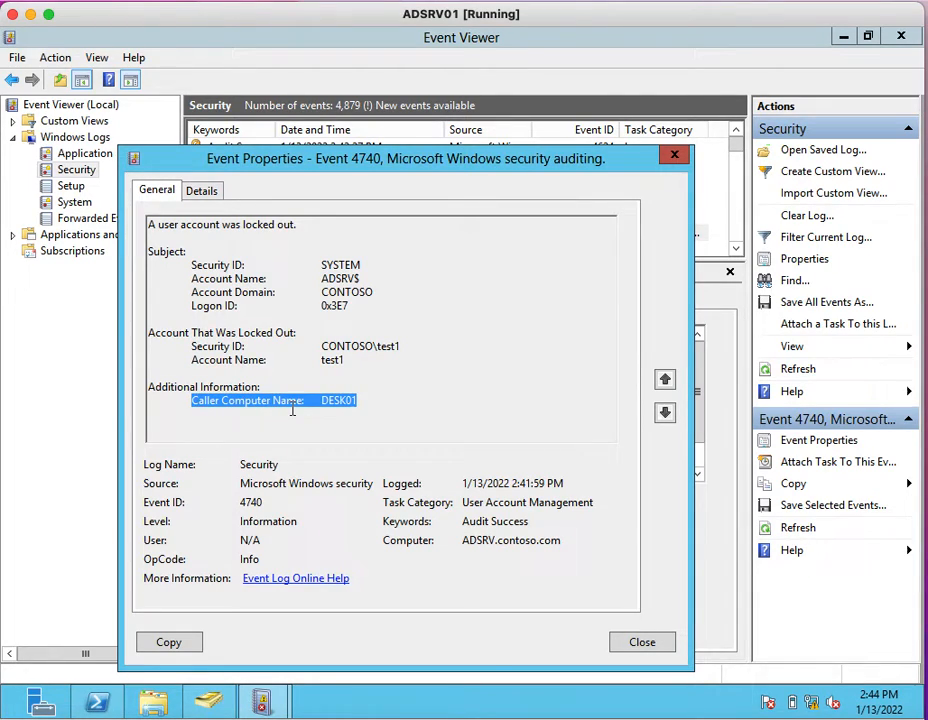
{"action": "double_click", "coordinate": [332, 360]}
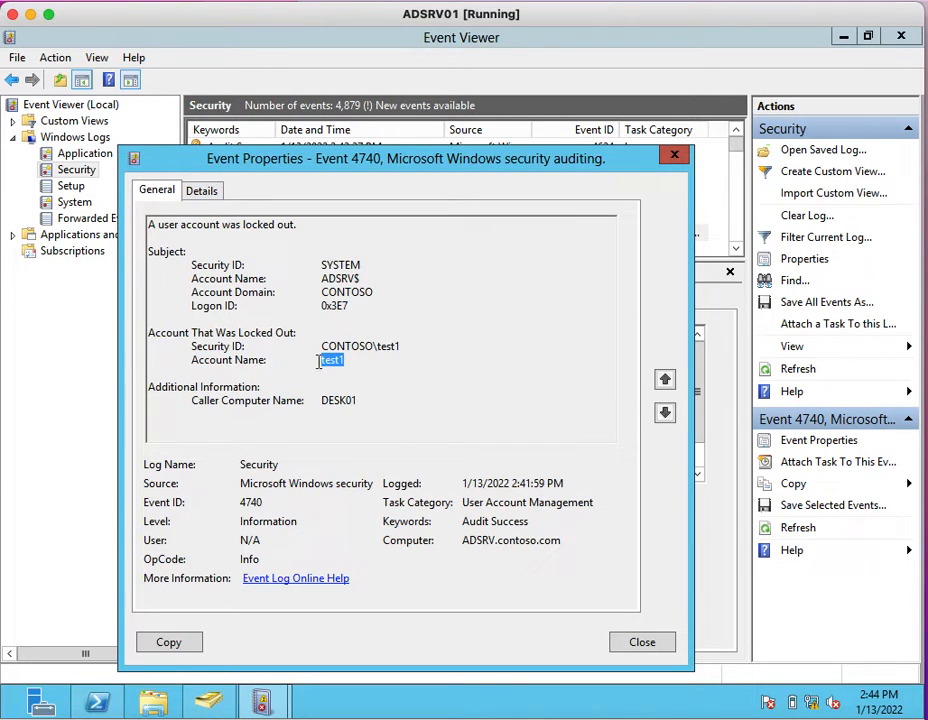
{"action": "double_click", "coordinate": [338, 400]}
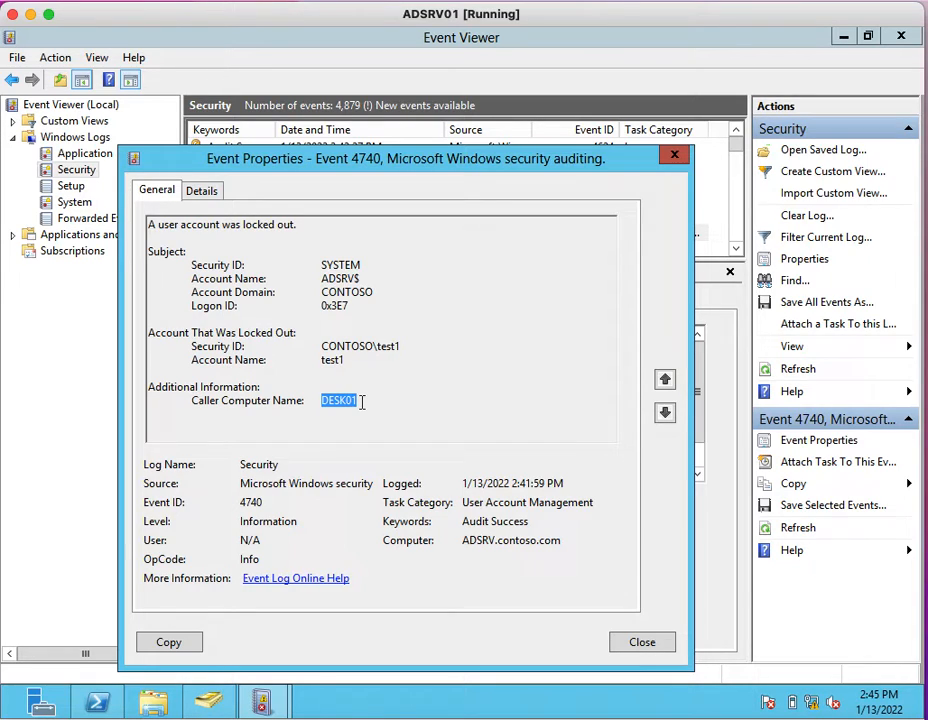
{"action": "mouse_move", "coordinate": [614, 616]}
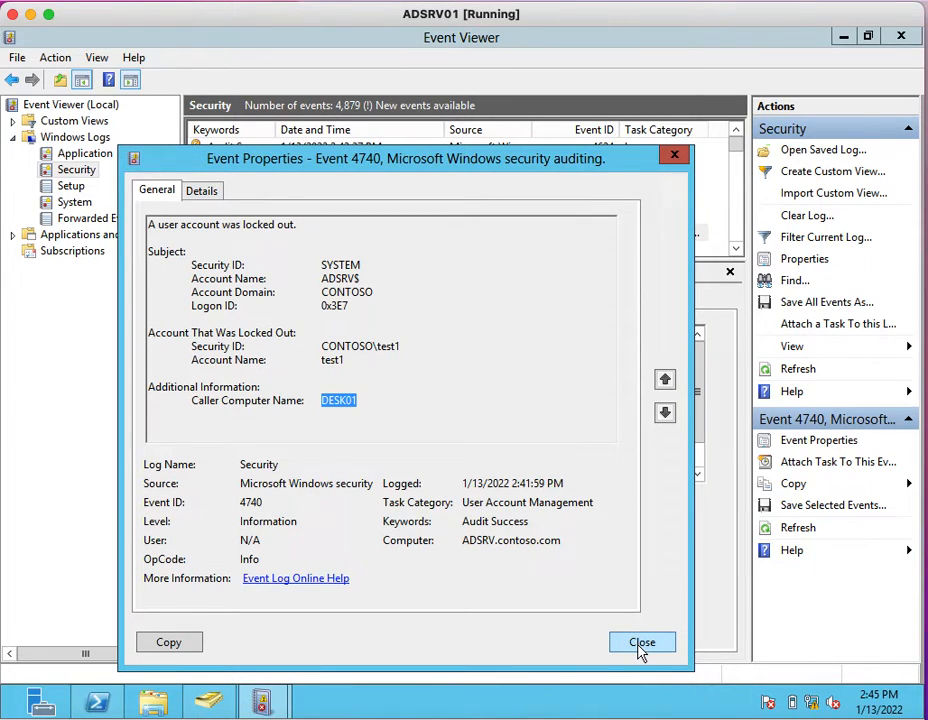
{"action": "left_click", "coordinate": [642, 642]}
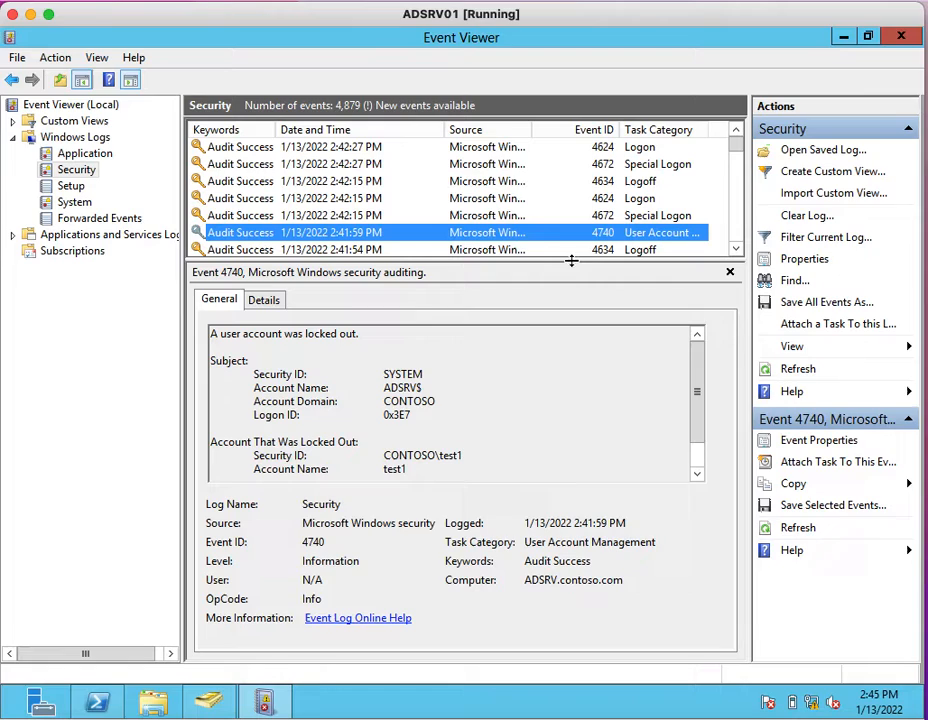
{"action": "mouse_move", "coordinate": [530, 224]}
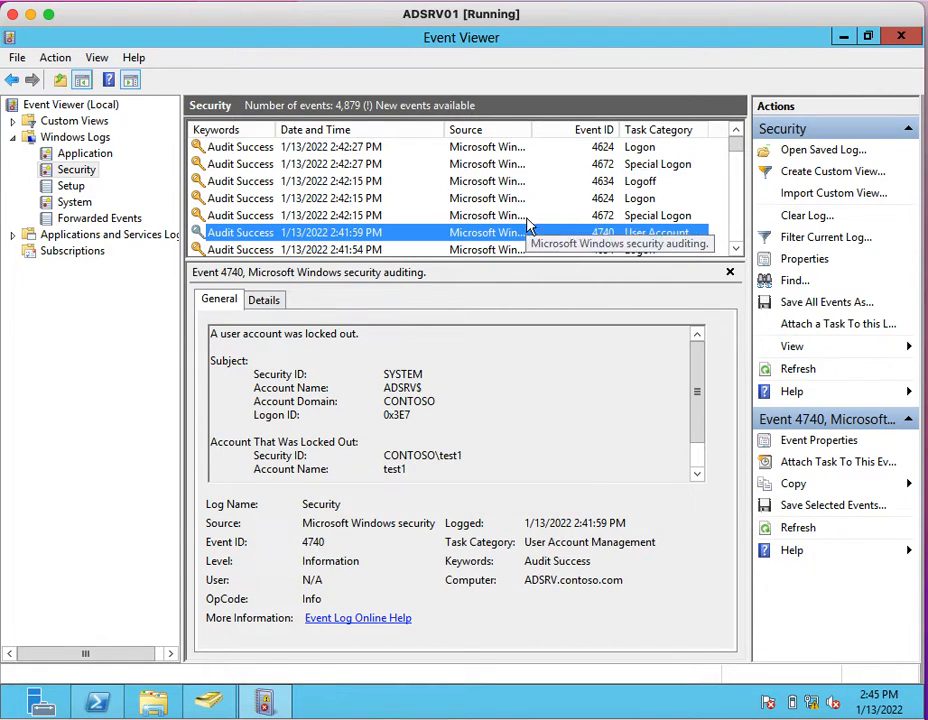
{"action": "mouse_move", "coordinate": [806, 216]}
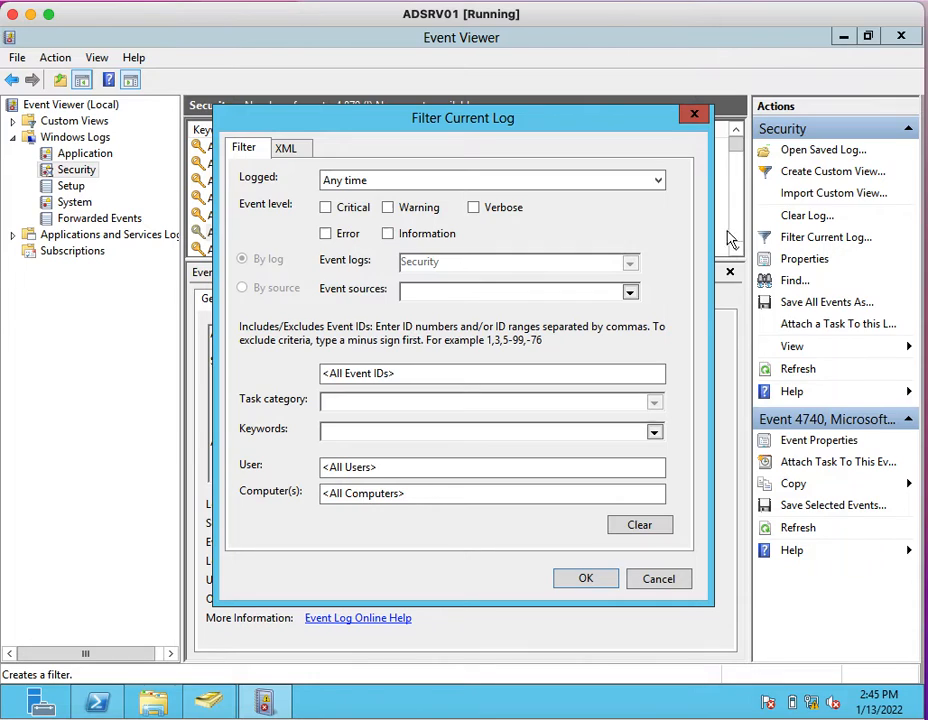
{"action": "mouse_move", "coordinate": [806, 240]}
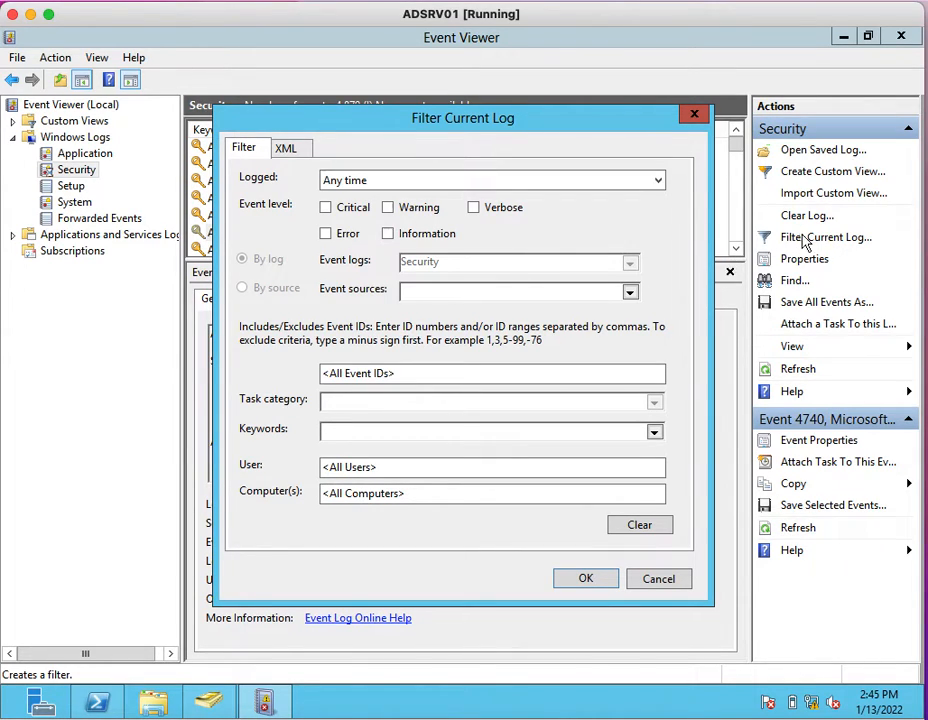
{"action": "mouse_move", "coordinate": [312, 204]}
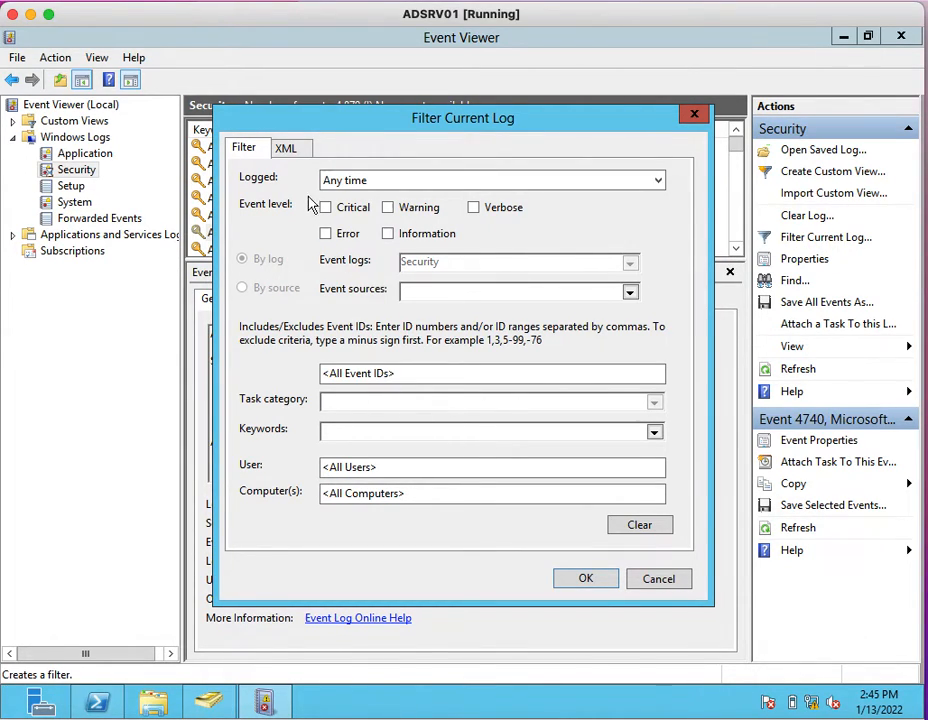
{"action": "mouse_move", "coordinate": [384, 352]}
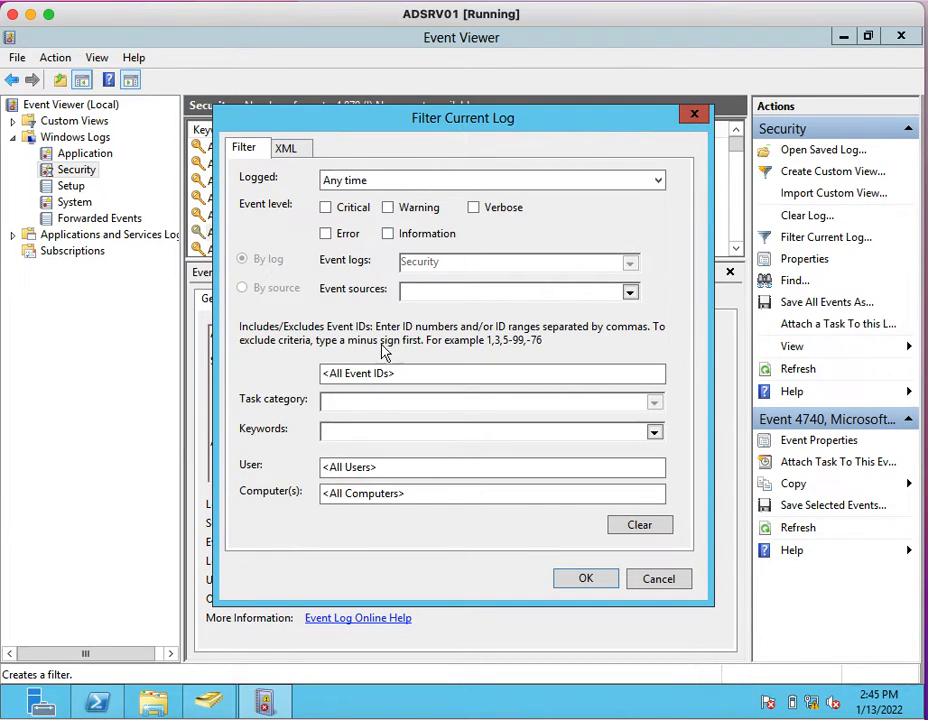
Filter the Security log to event ID 4740 lockout entries.
{"action": "left_click", "coordinate": [490, 374]}
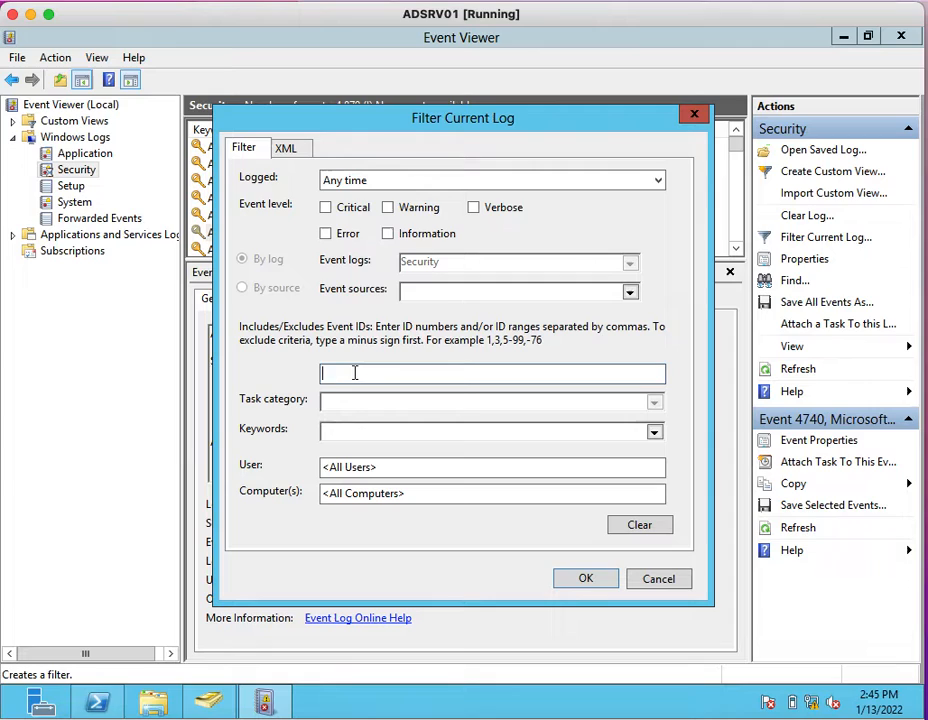
{"action": "type", "text": "4740"}
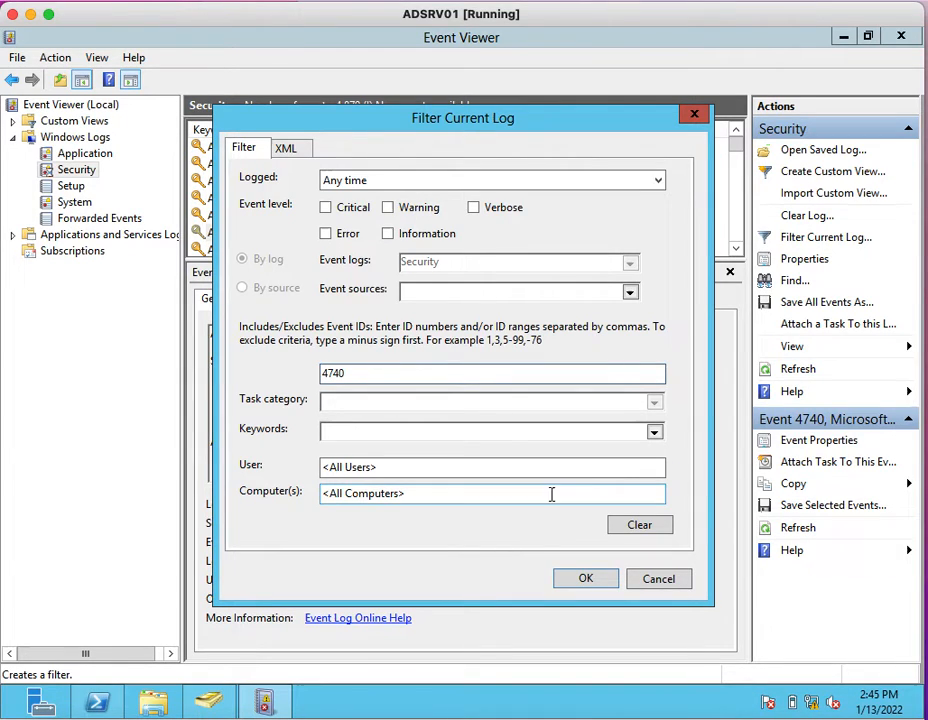
{"action": "left_click", "coordinate": [586, 578]}
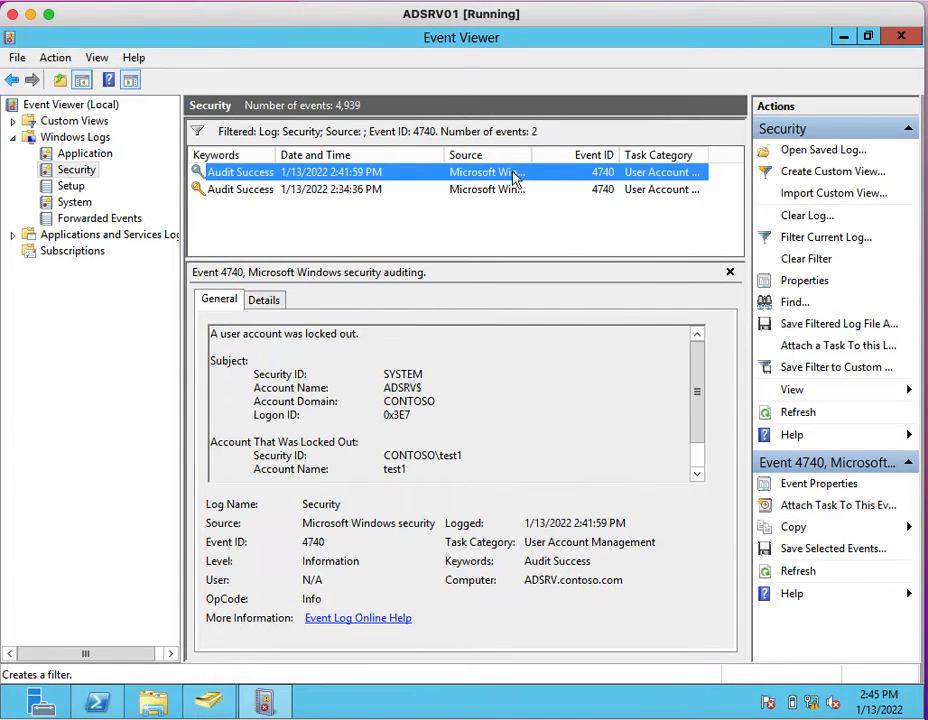
{"action": "mouse_move", "coordinate": [420, 192]}
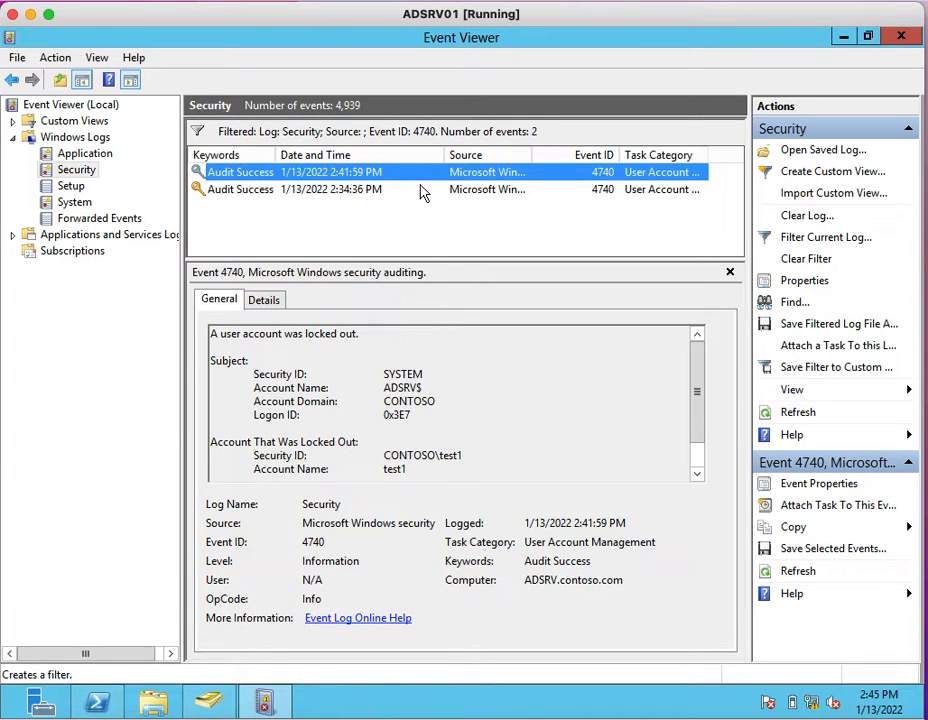
{"action": "mouse_move", "coordinate": [420, 180]}
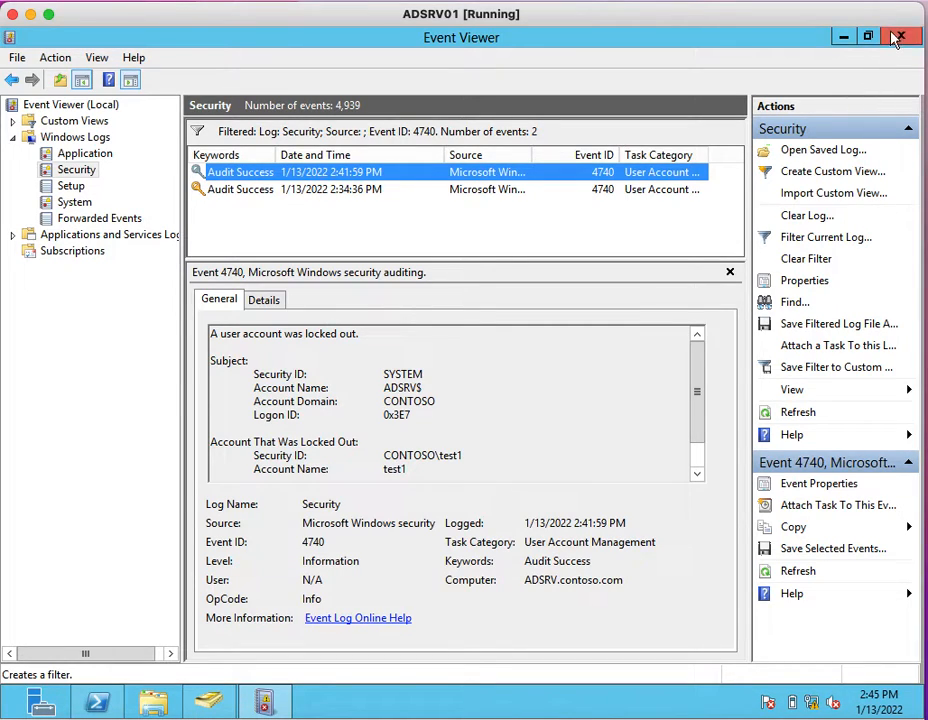
Close Event Viewer and launch Group Policy Management with gpmc for contoso.com.
{"action": "left_click", "coordinate": [900, 36]}
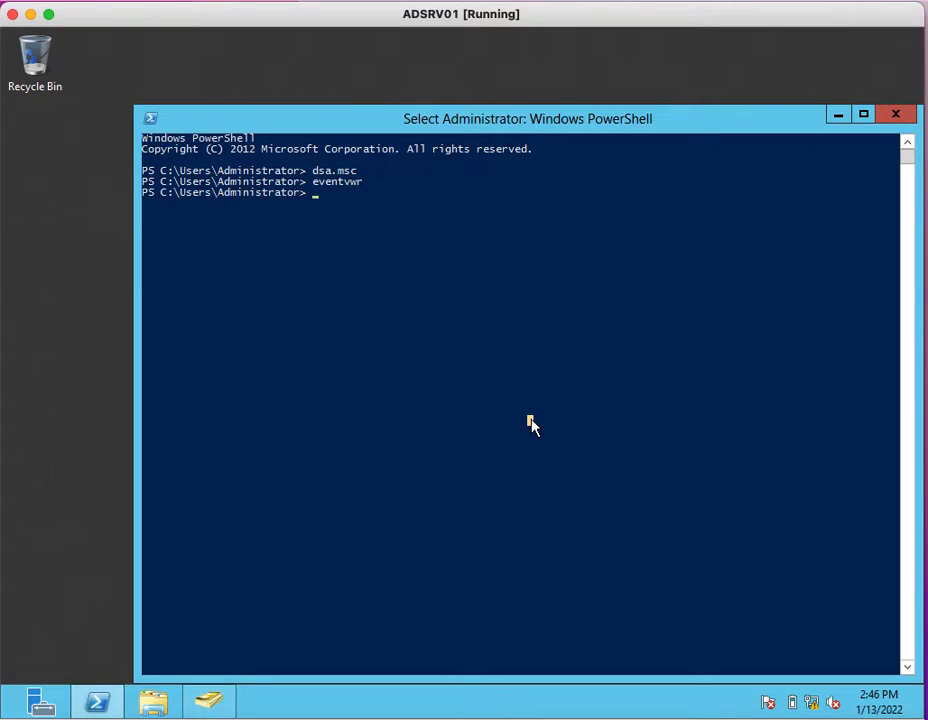
{"action": "type", "text": "gpmc"}
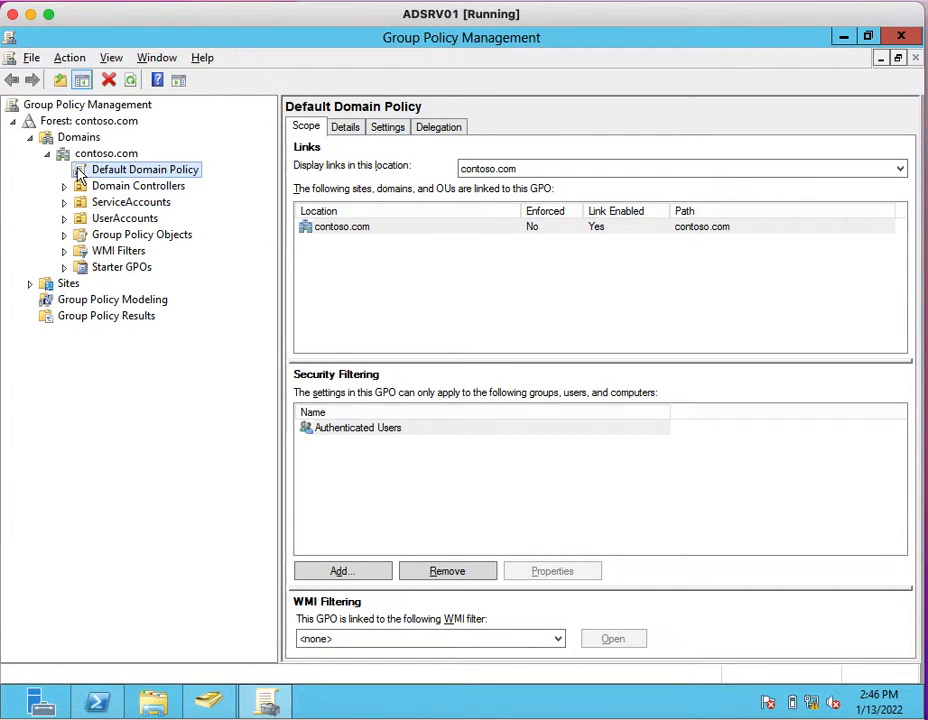
{"action": "left_click", "coordinate": [388, 126]}
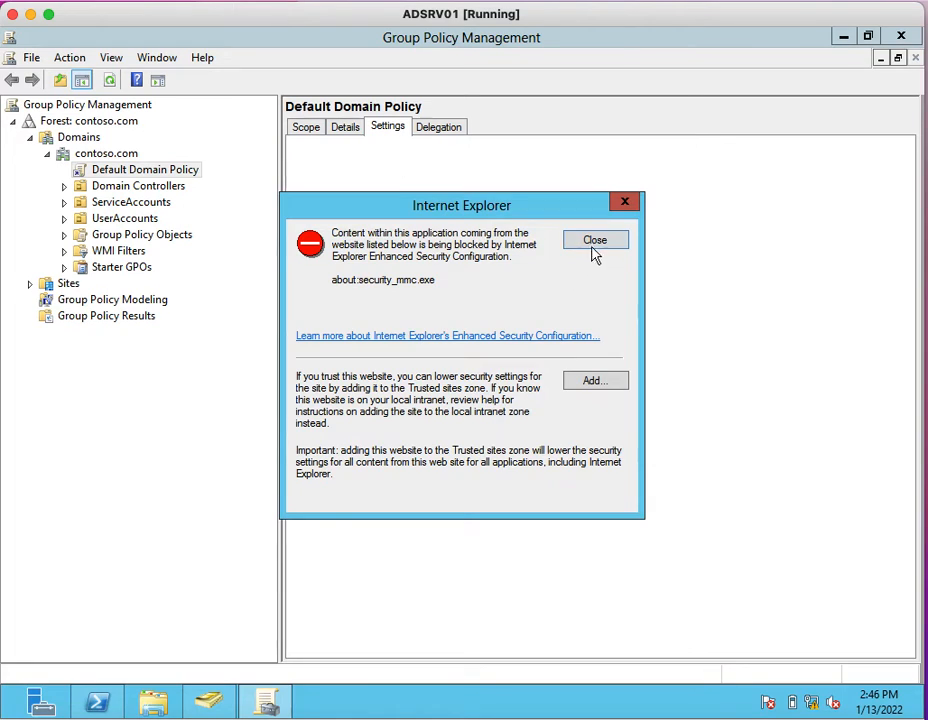
{"action": "left_click", "coordinate": [596, 240]}
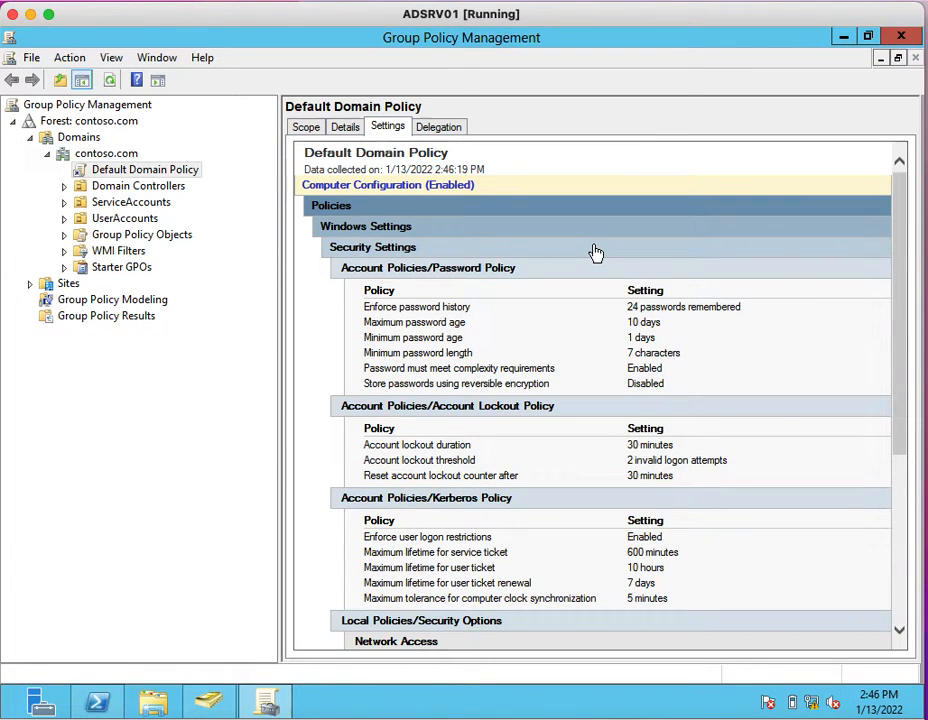
{"action": "mouse_move", "coordinate": [372, 458]}
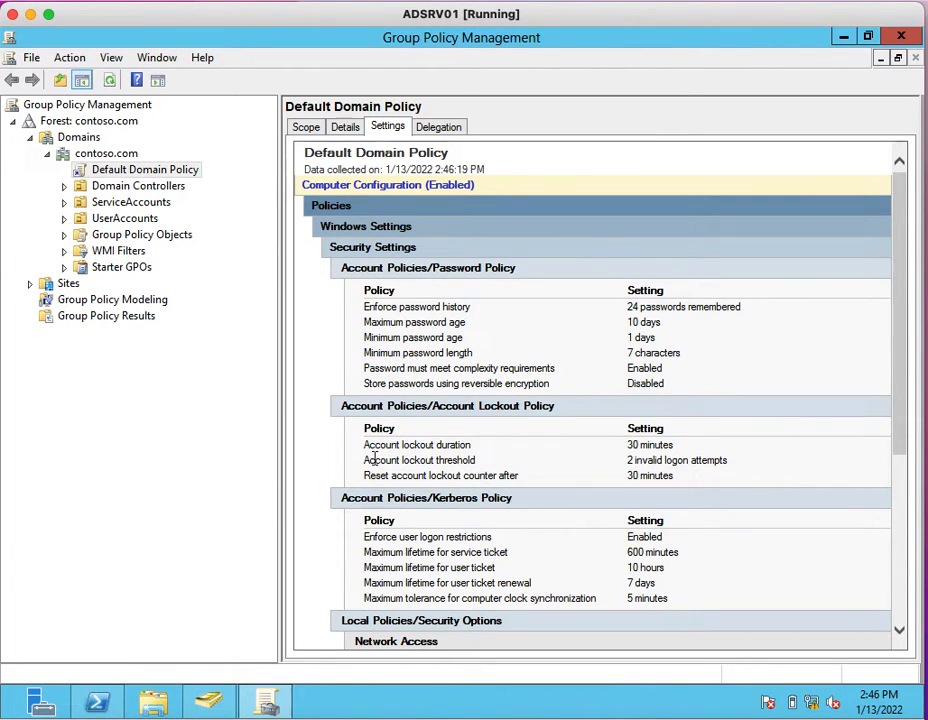
{"action": "double_click", "coordinate": [400, 460]}
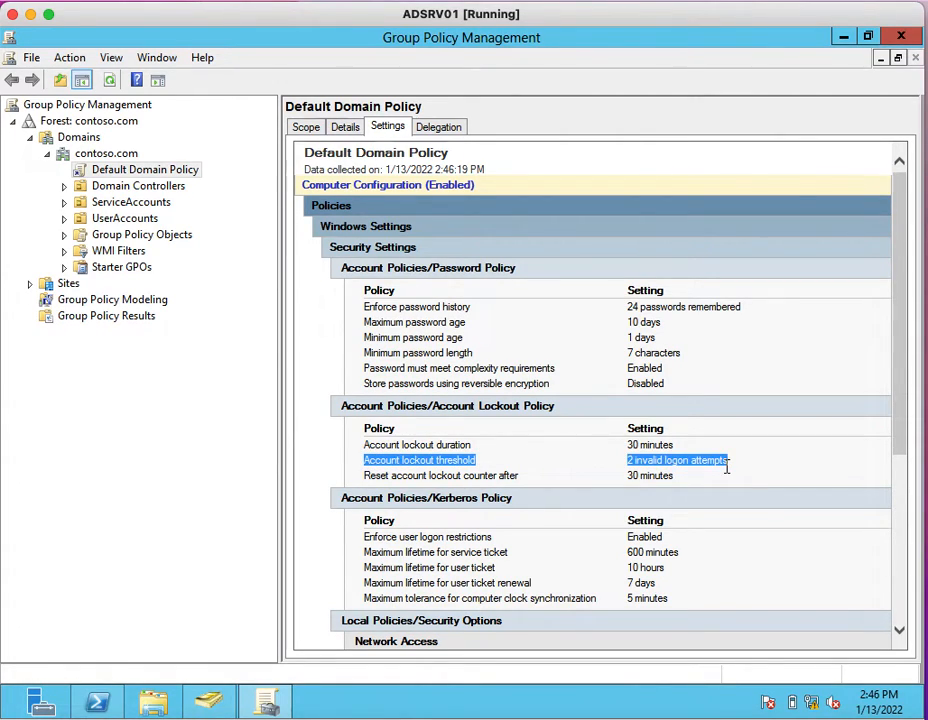
{"action": "mouse_move", "coordinate": [736, 472]}
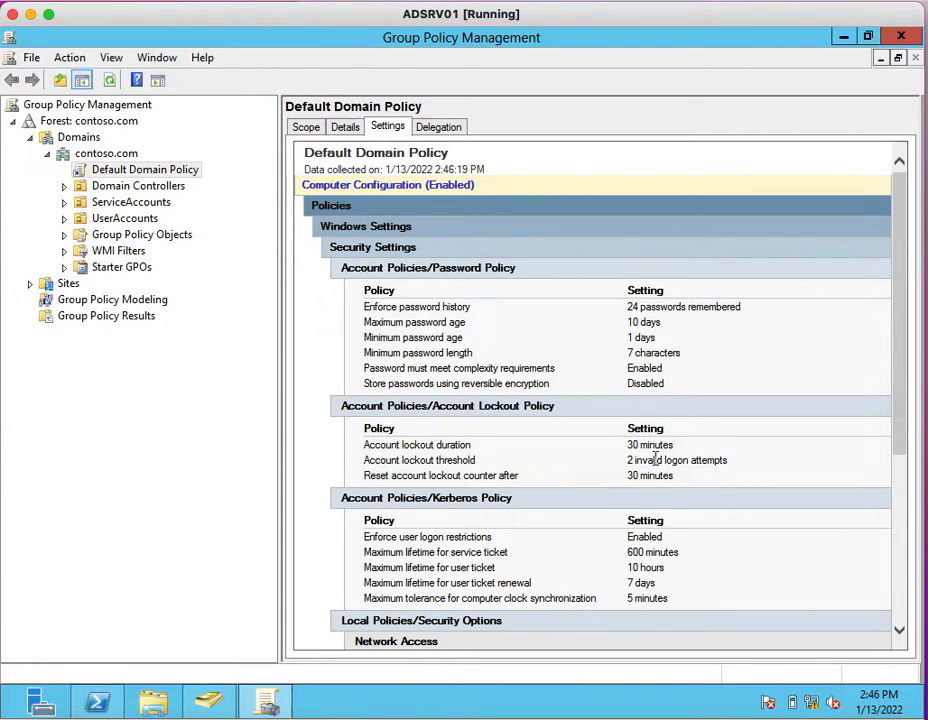
{"action": "double_click", "coordinate": [640, 460]}
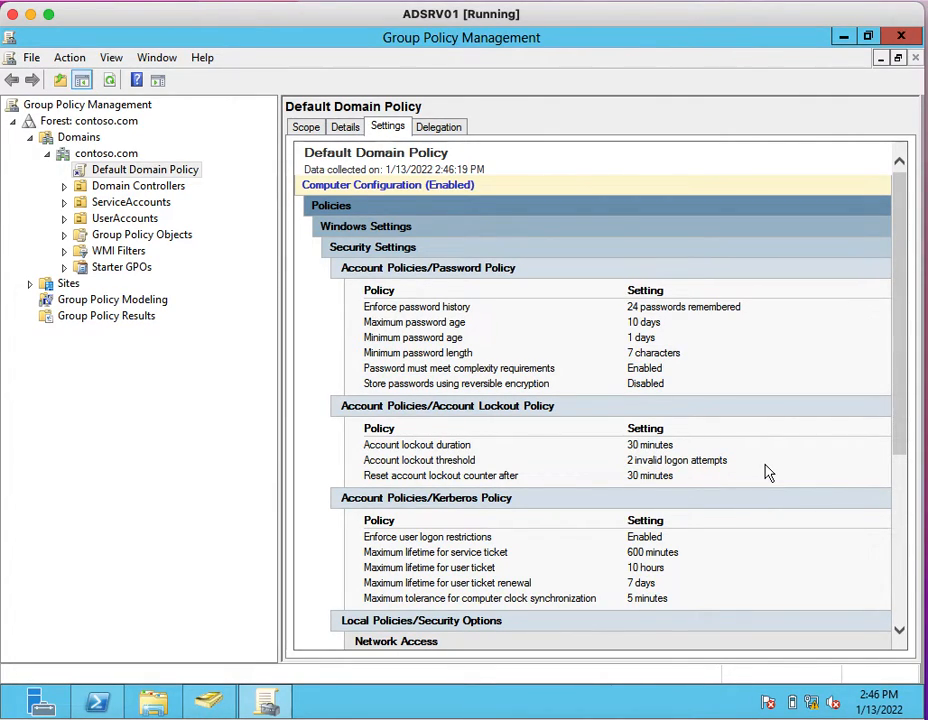
{"action": "mouse_move", "coordinate": [756, 472]}
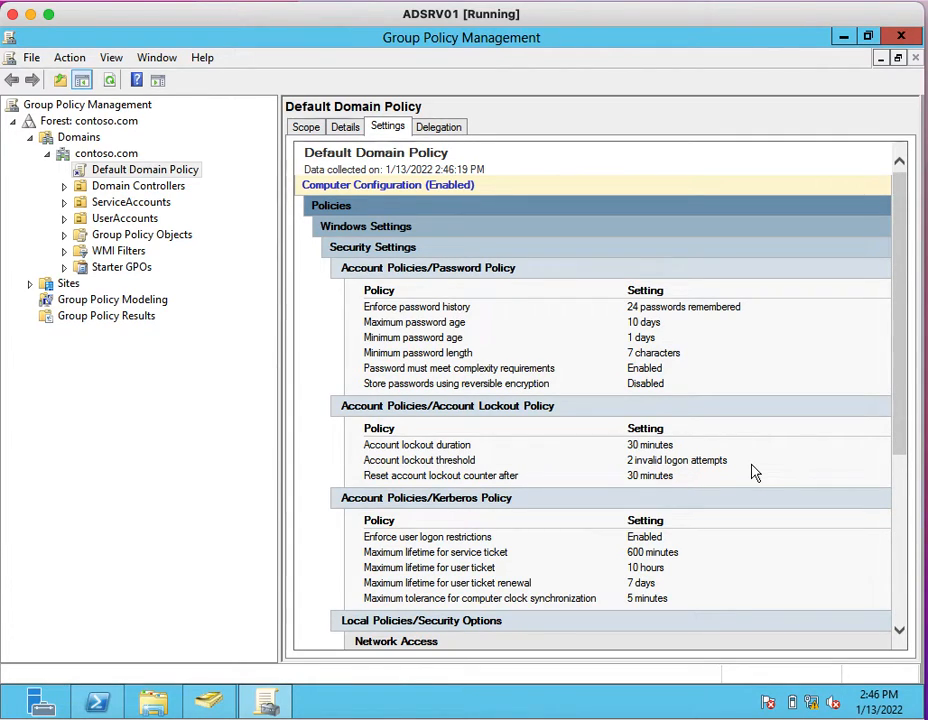
{"action": "double_click", "coordinate": [648, 444]}
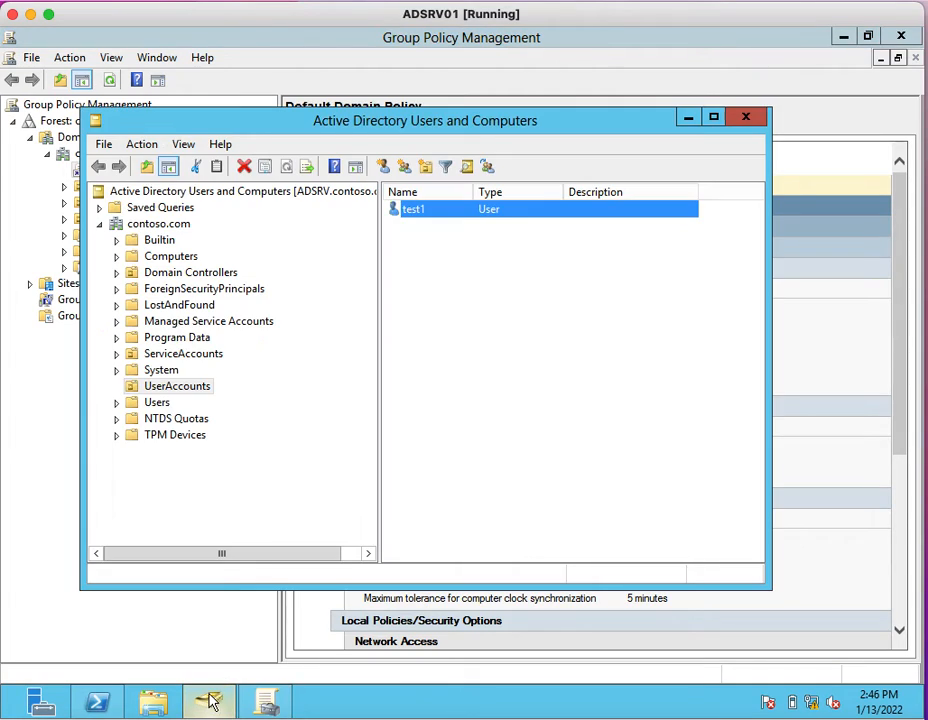
Unlock the test1 account via the Account tab's Unlock account option and apply it.
{"action": "double_click", "coordinate": [412, 210]}
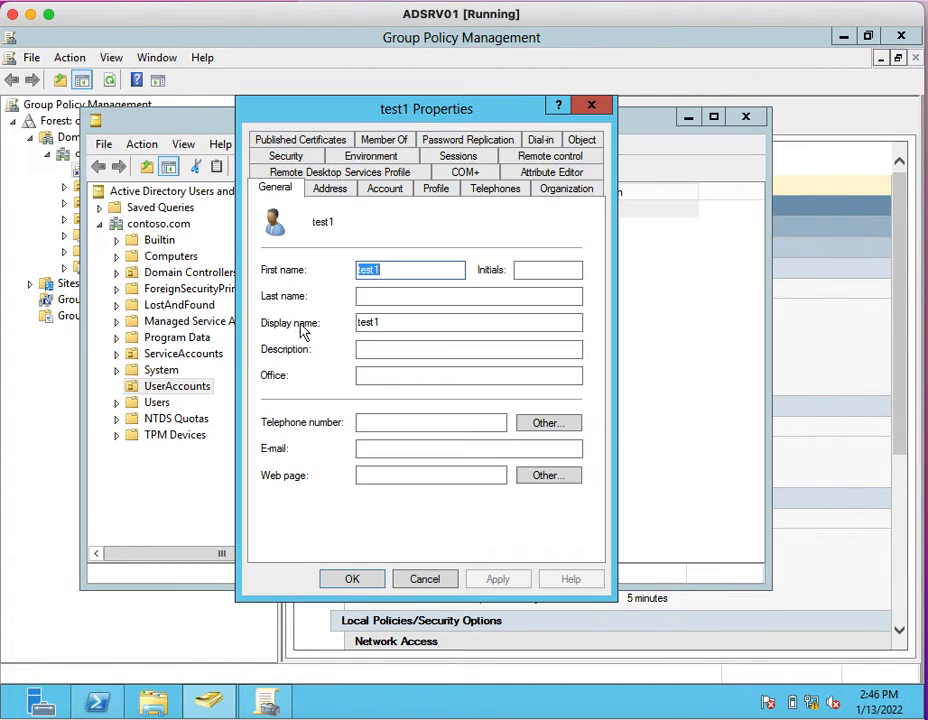
{"action": "left_click", "coordinate": [384, 188]}
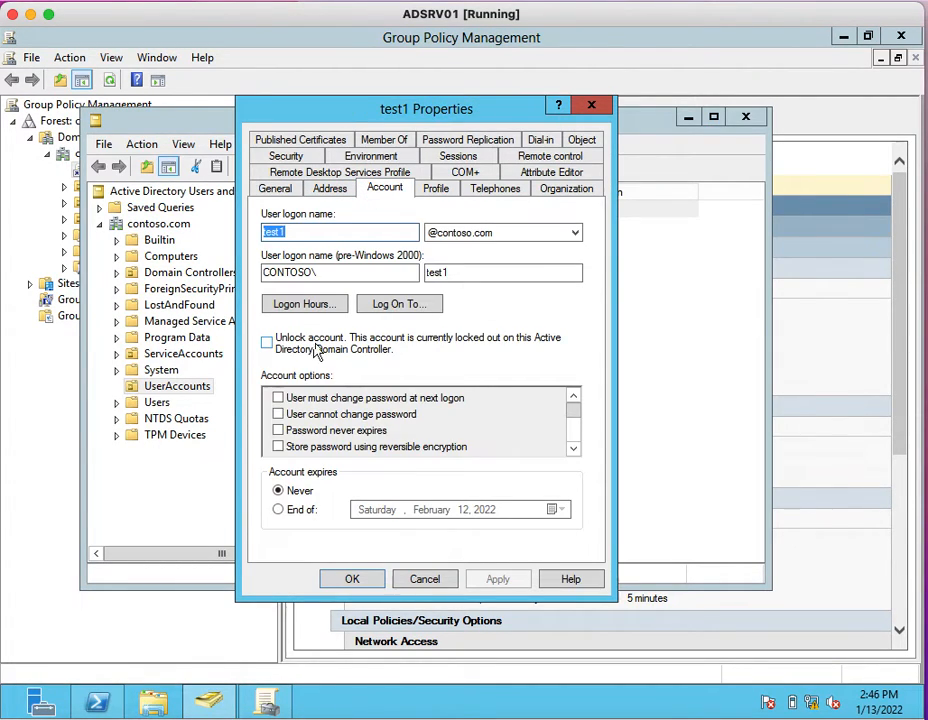
{"action": "left_click", "coordinate": [268, 342]}
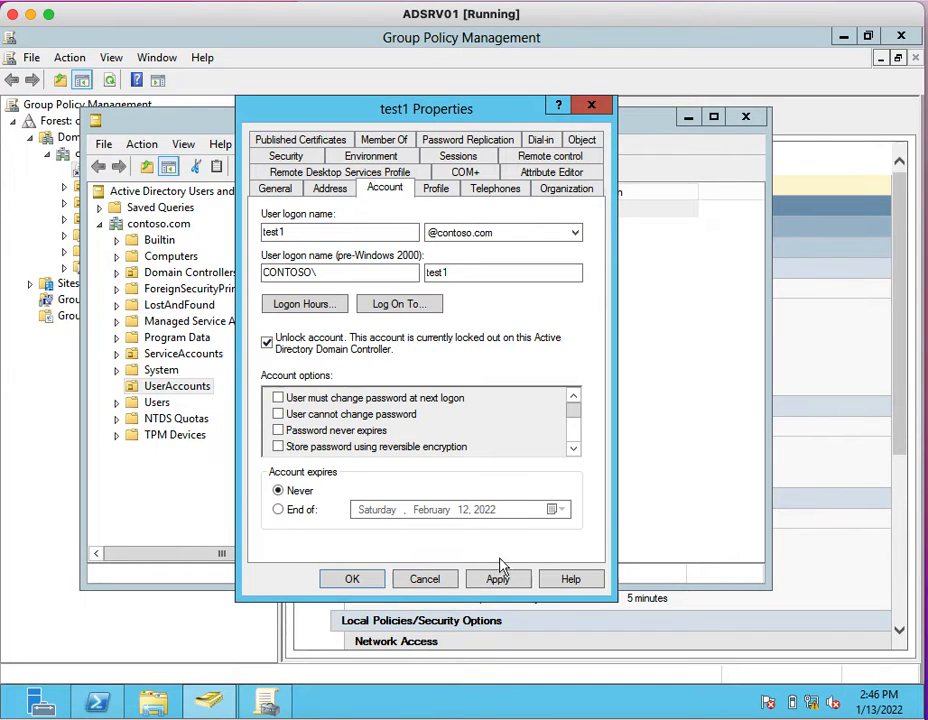
{"action": "left_click", "coordinate": [498, 578]}
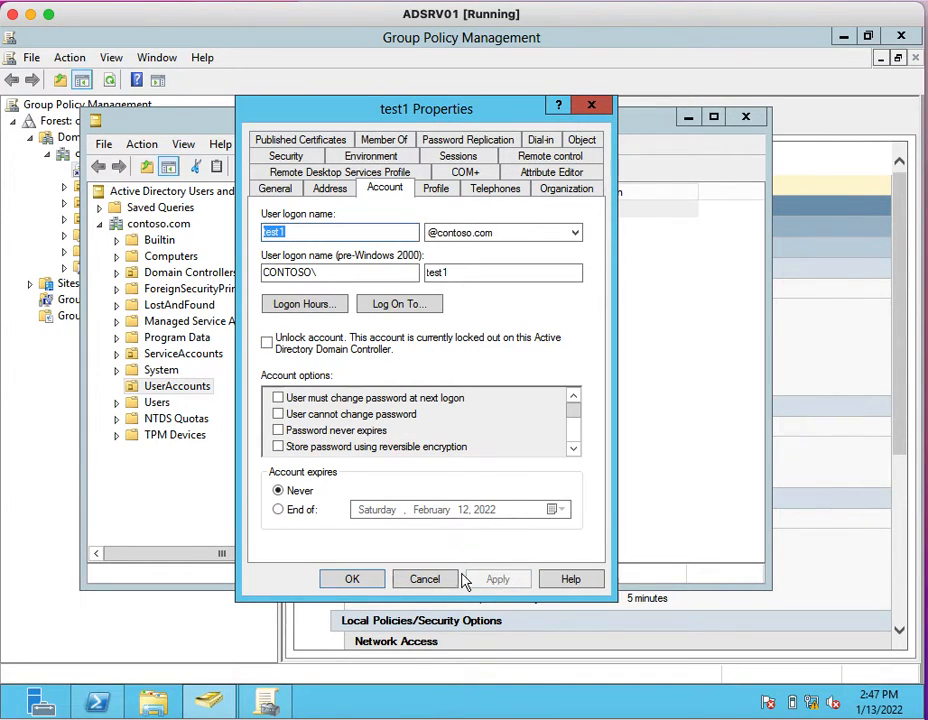
{"action": "left_click", "coordinate": [424, 580]}
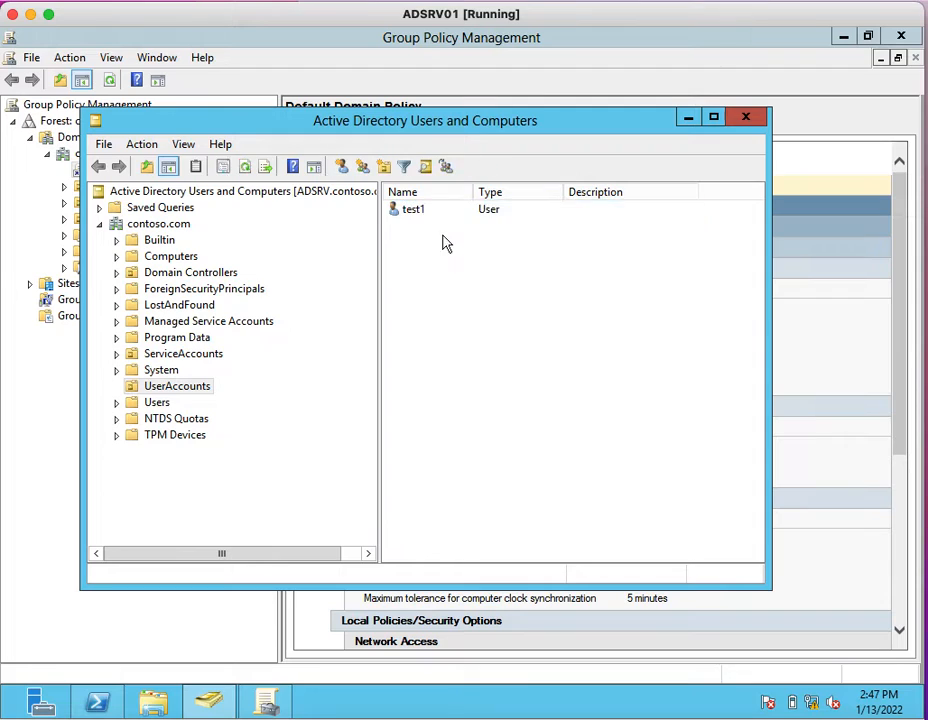
Verify in test1's Account tab that it is no longer locked out, then close ADUC.
{"action": "double_click", "coordinate": [412, 210]}
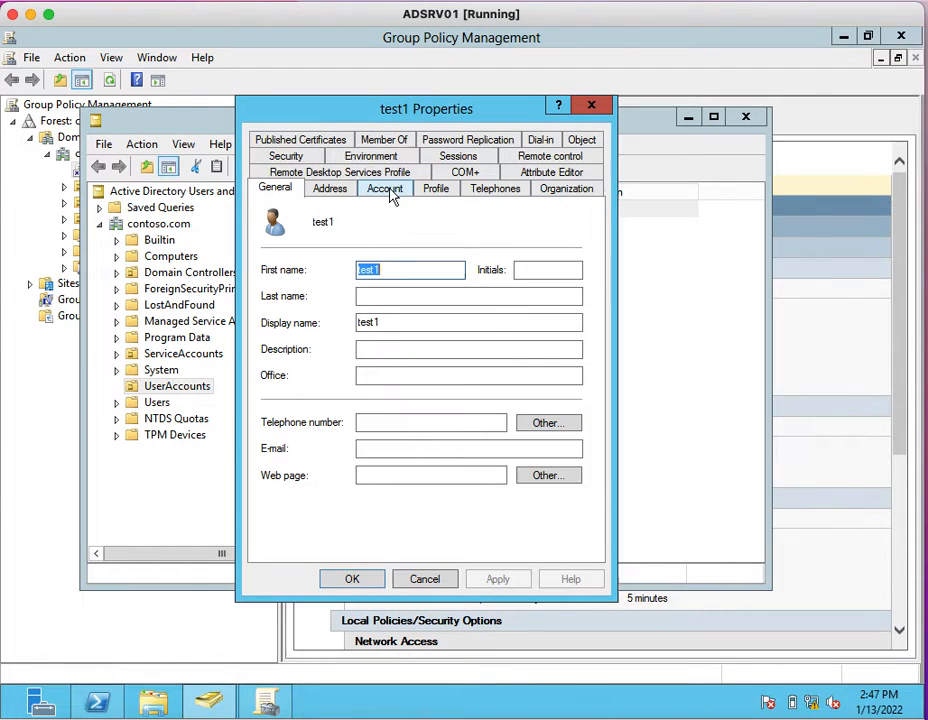
{"action": "left_click", "coordinate": [384, 188]}
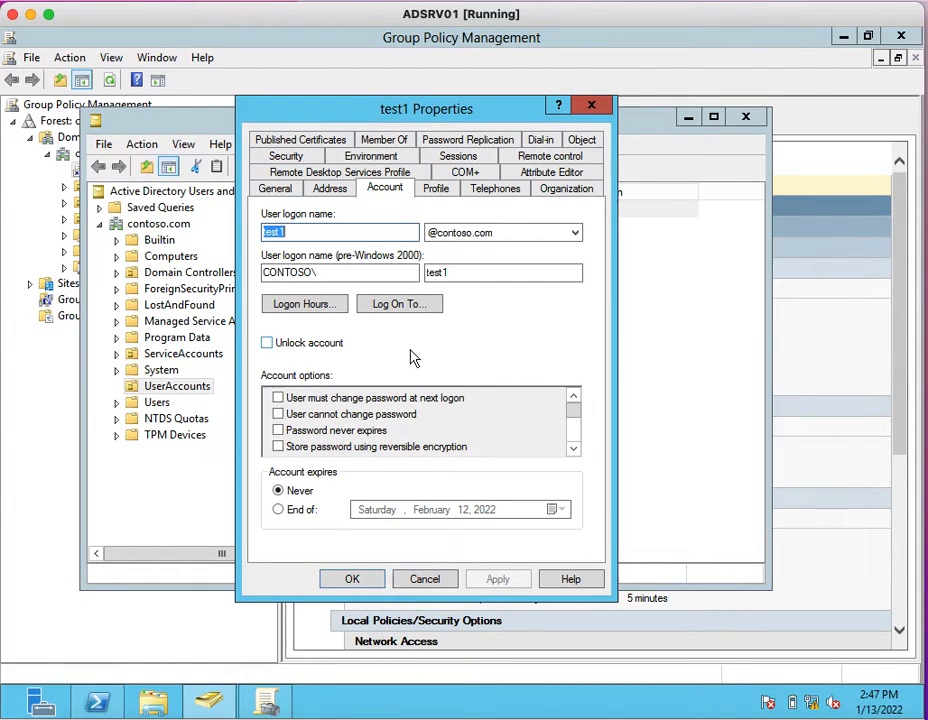
{"action": "left_click", "coordinate": [424, 580]}
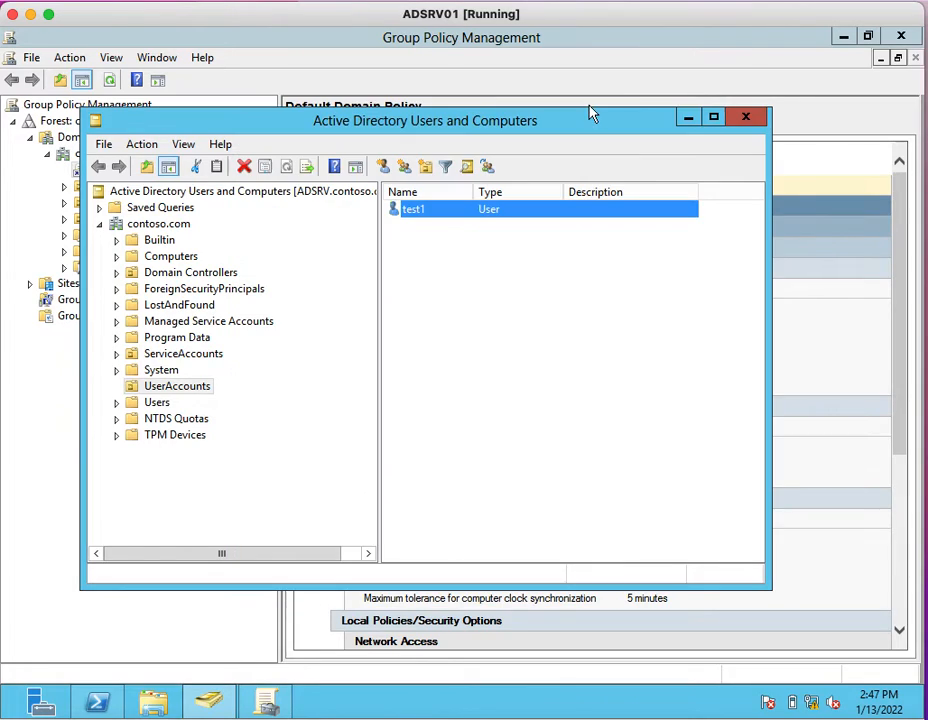
{"action": "left_click", "coordinate": [744, 116]}
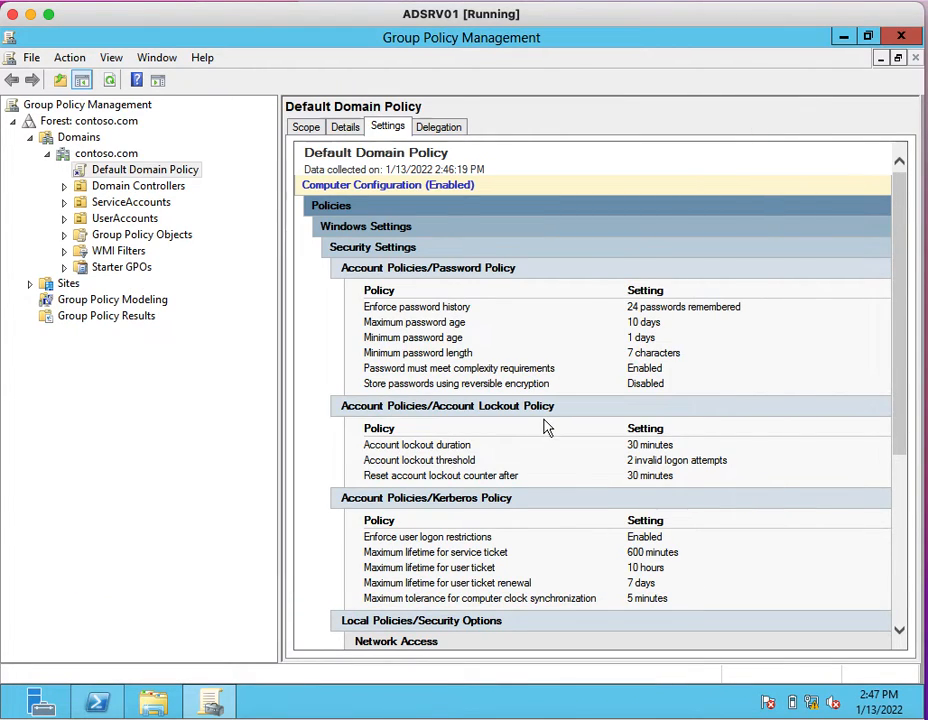
{"action": "mouse_move", "coordinate": [510, 490]}
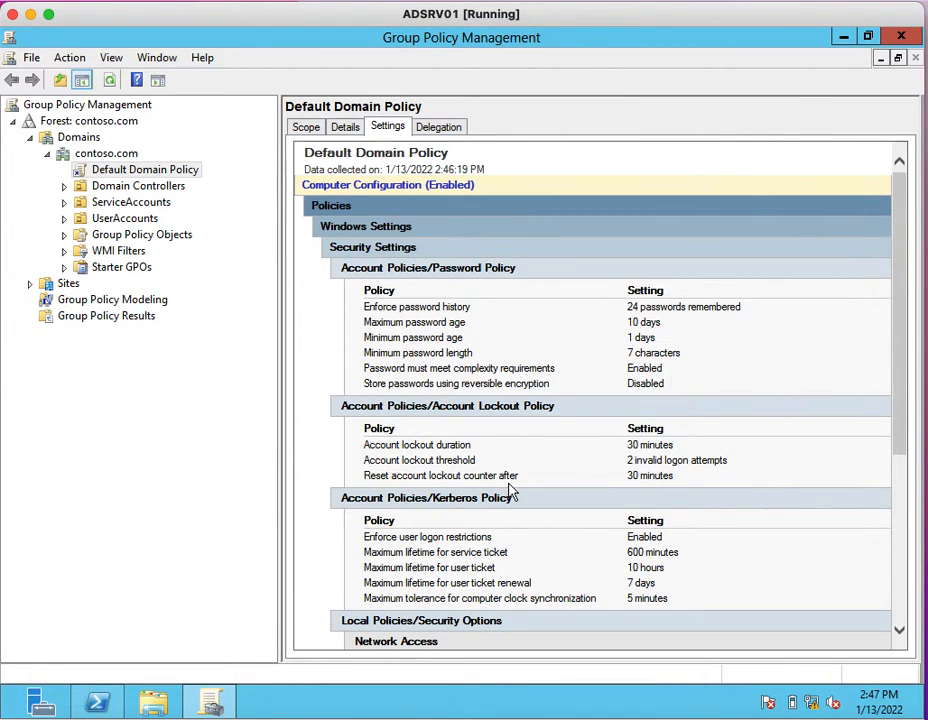
{"action": "mouse_move", "coordinate": [644, 476]}
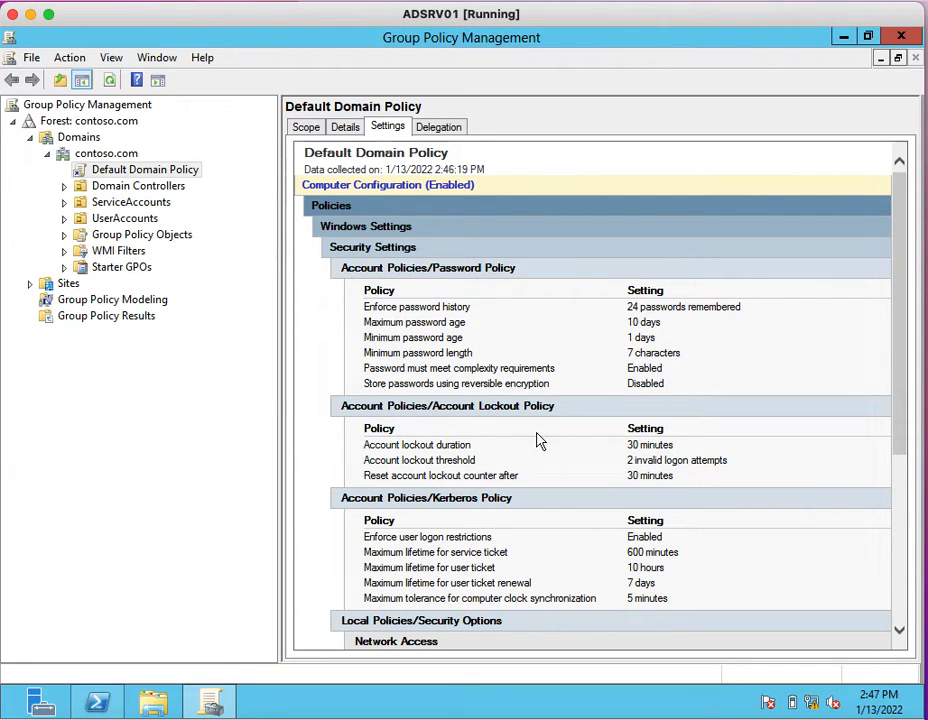
{"action": "mouse_move", "coordinate": [904, 204]}
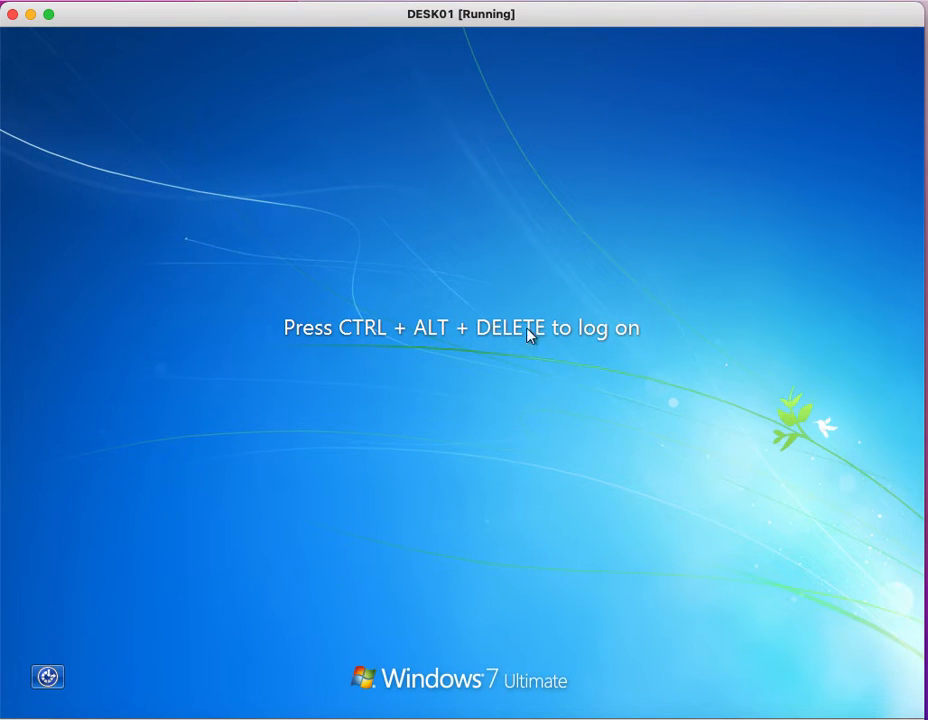
Log on to DESK01 as CONTOSO\test1 with the account password and reach the desktop.
{"action": "left_click", "coordinate": [300, 14]}
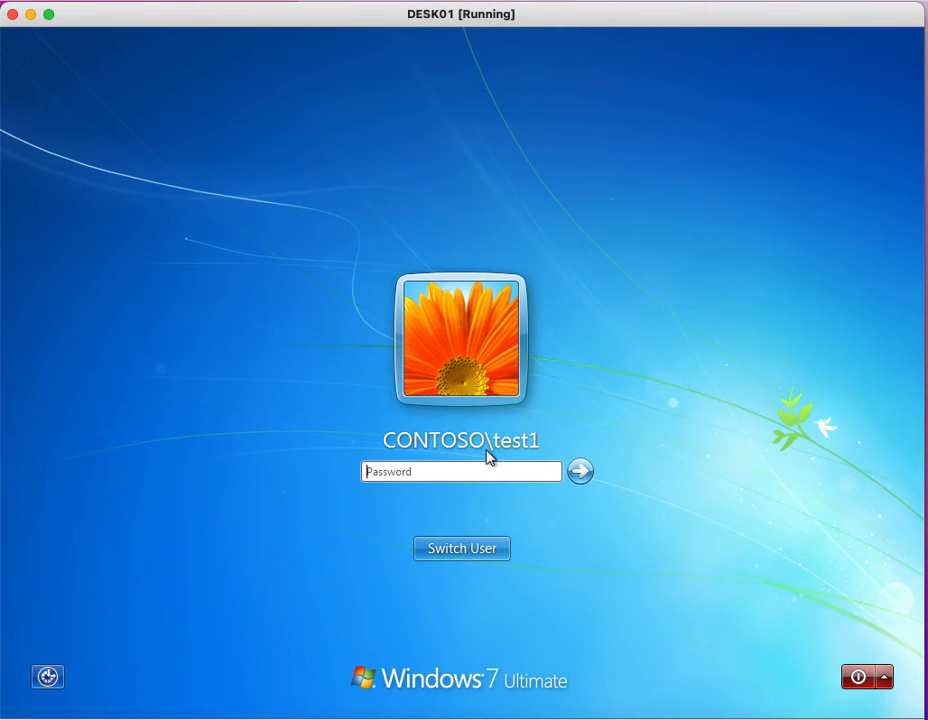
{"action": "type", "text": "•"}
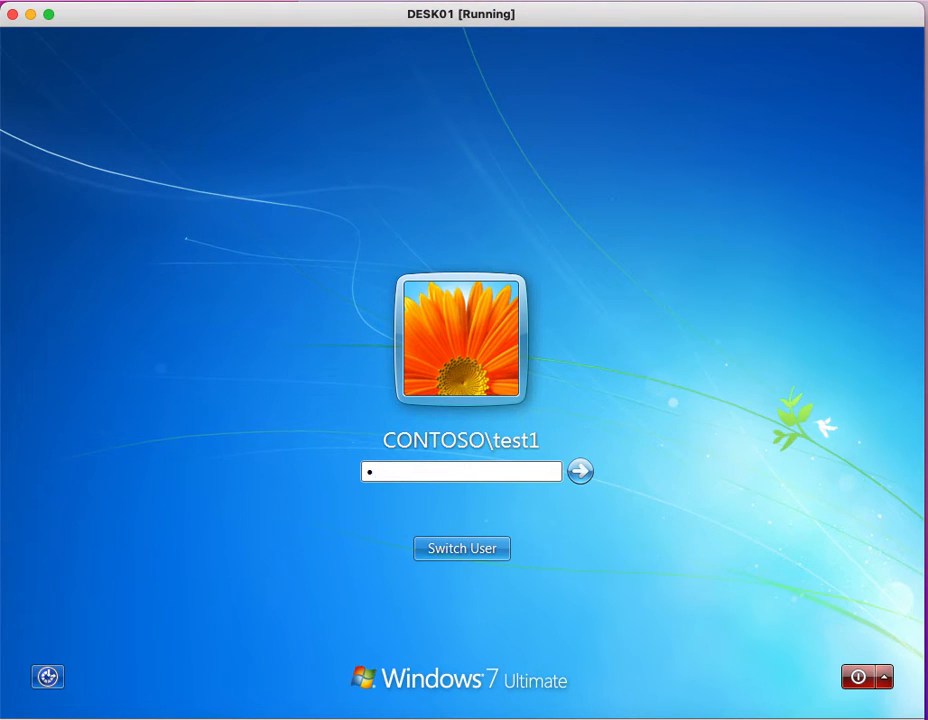
{"action": "type", "text": "password"}
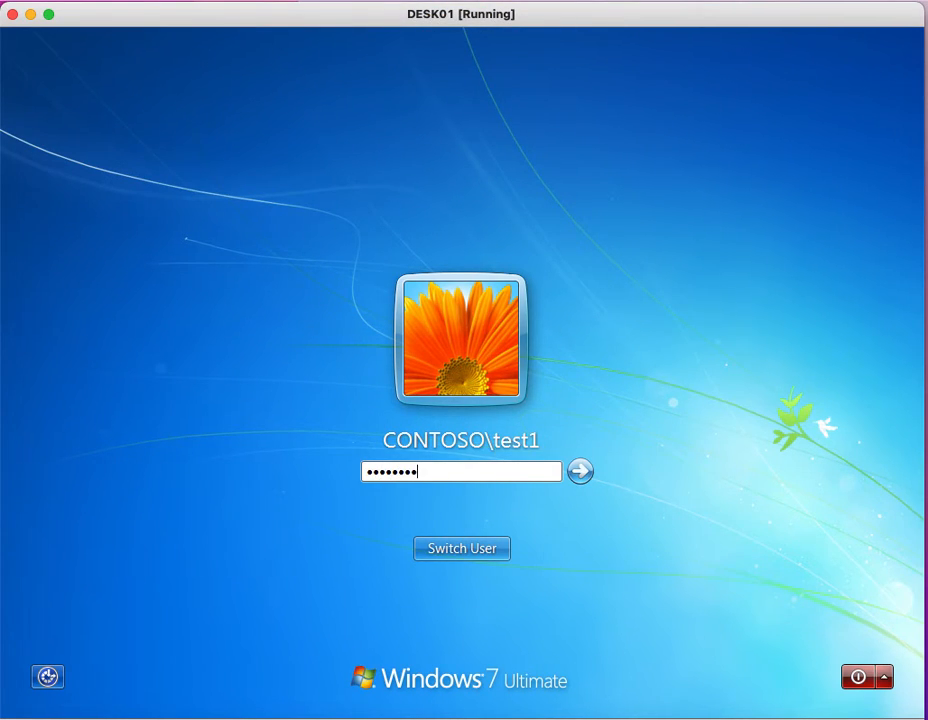
{"action": "left_click", "coordinate": [578, 470]}
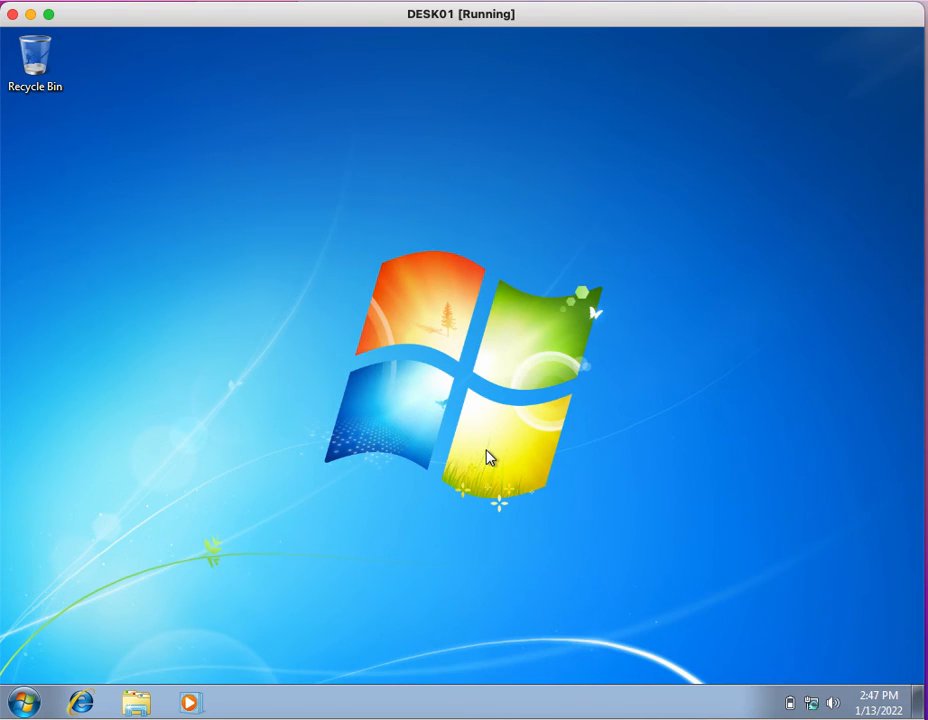
{"action": "mouse_move", "coordinate": [458, 228]}
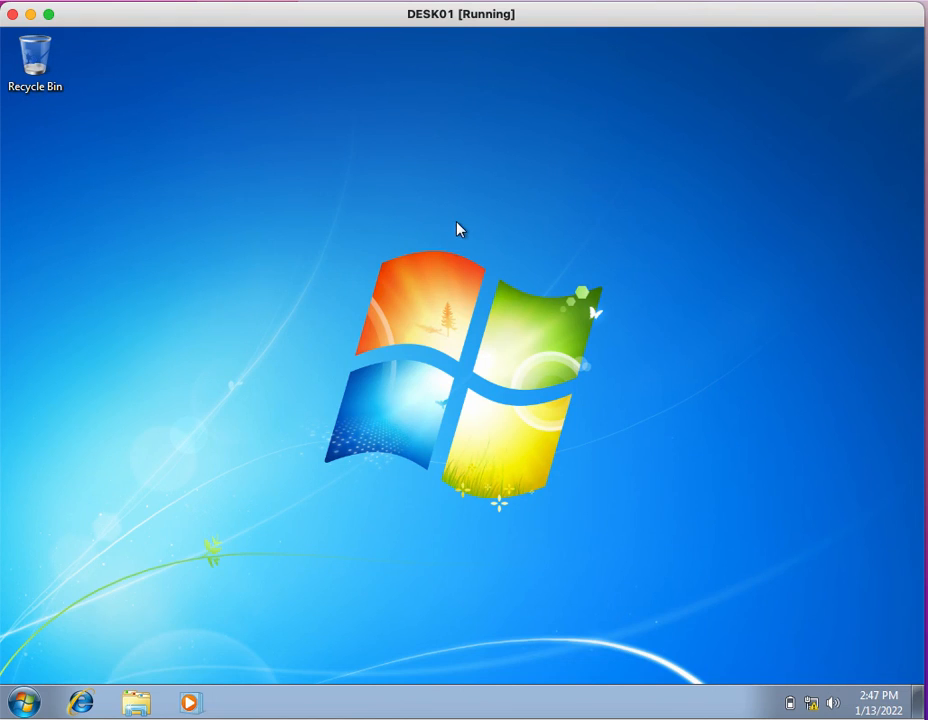